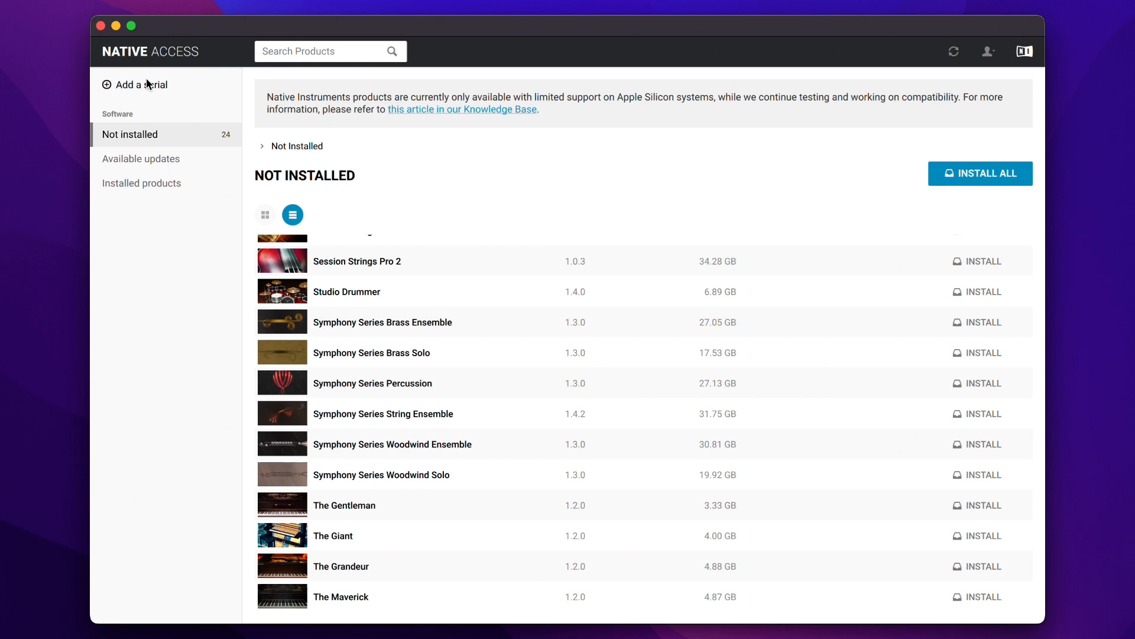
{"action": "mouse_move", "coordinate": [194, 303]}
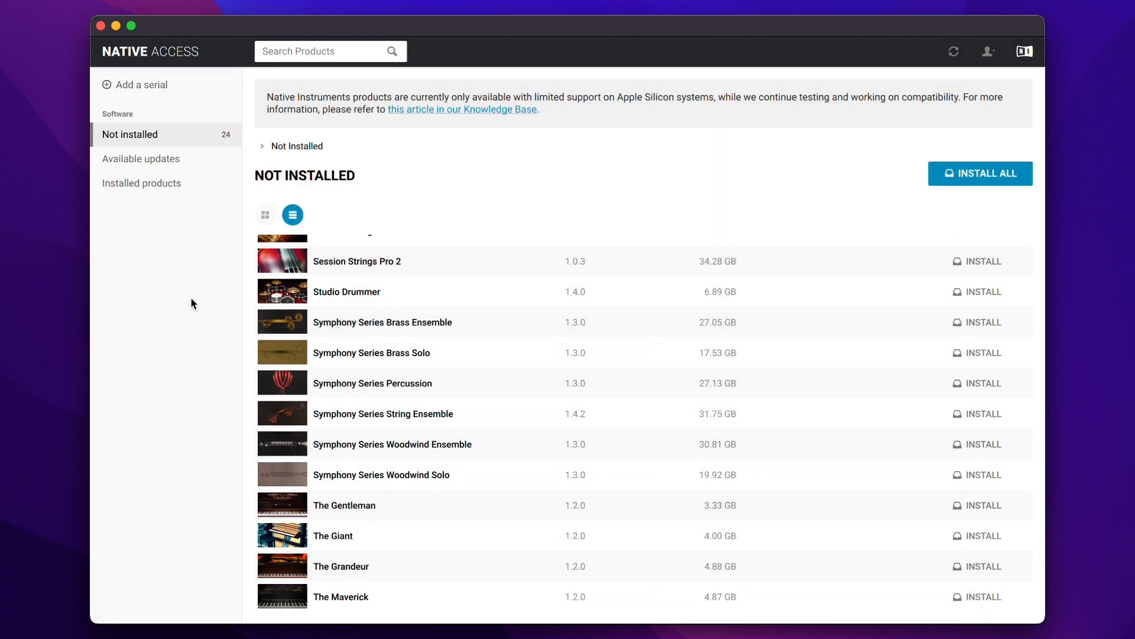
{"action": "mouse_move", "coordinate": [250, 207]}
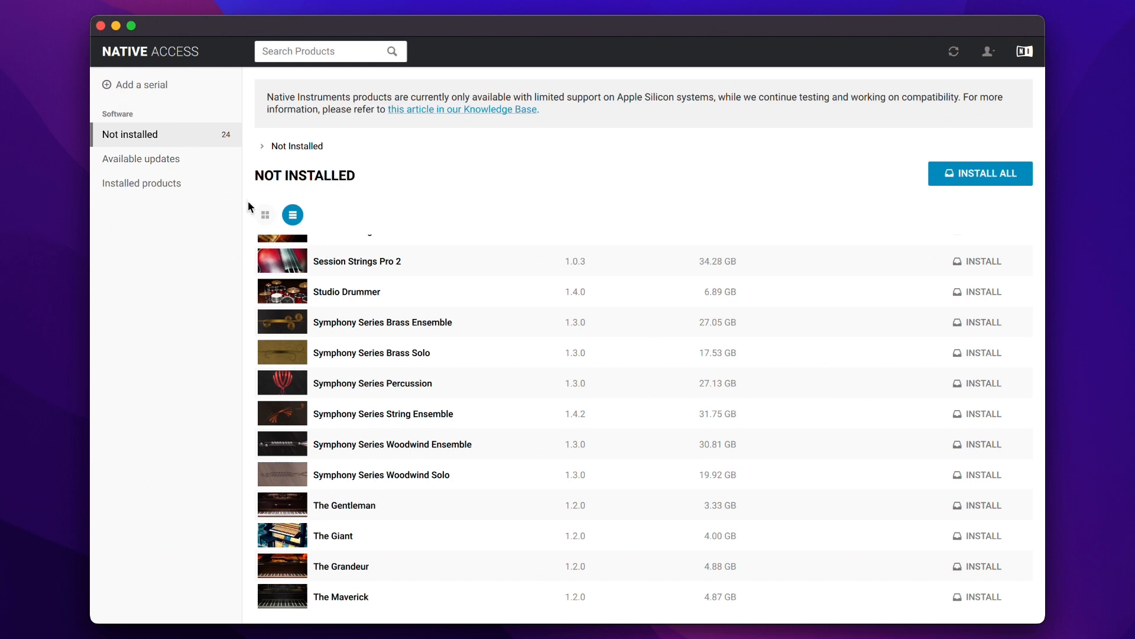
{"action": "mouse_move", "coordinate": [320, 286]}
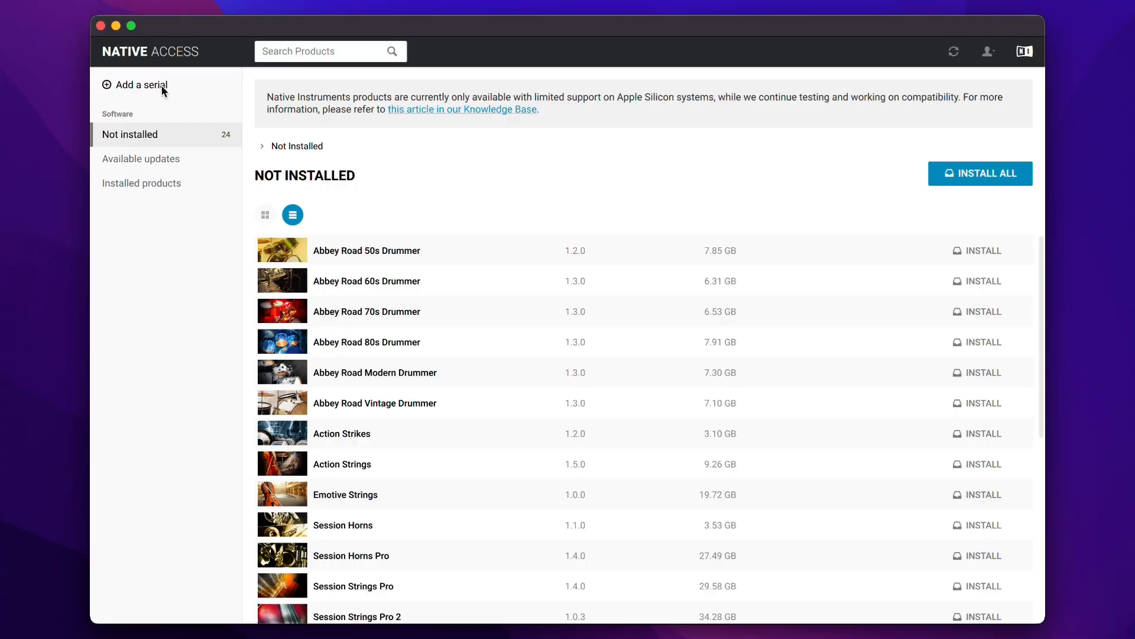
Dismiss the serial-number dialog and review the download, application and content install locations
{"action": "left_click", "coordinate": [140, 85]}
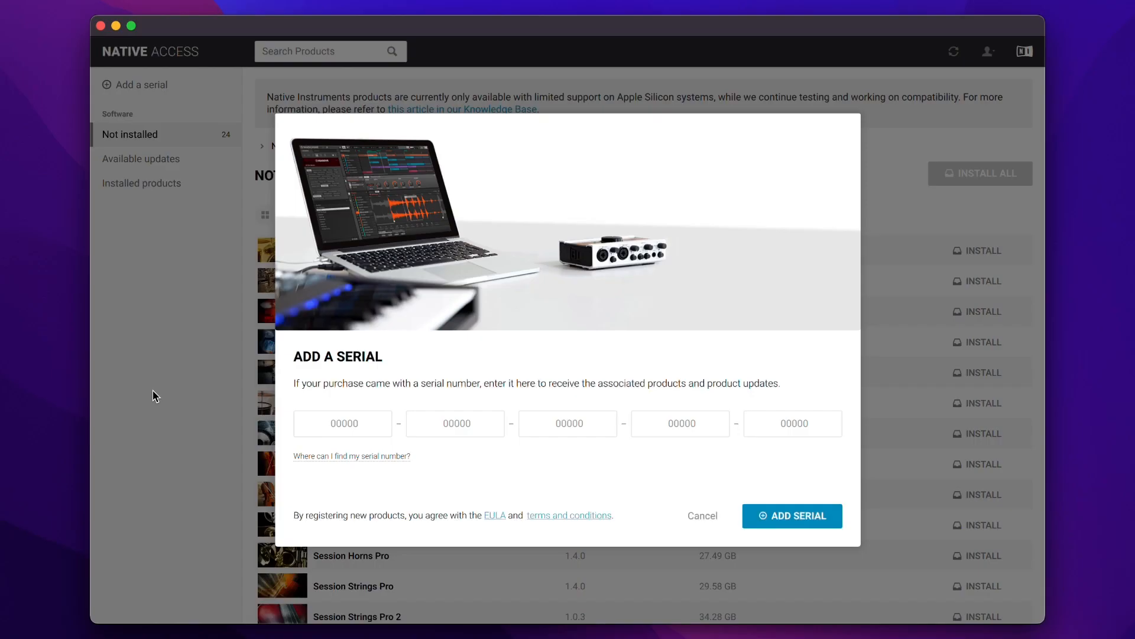
{"action": "left_click", "coordinate": [703, 516]}
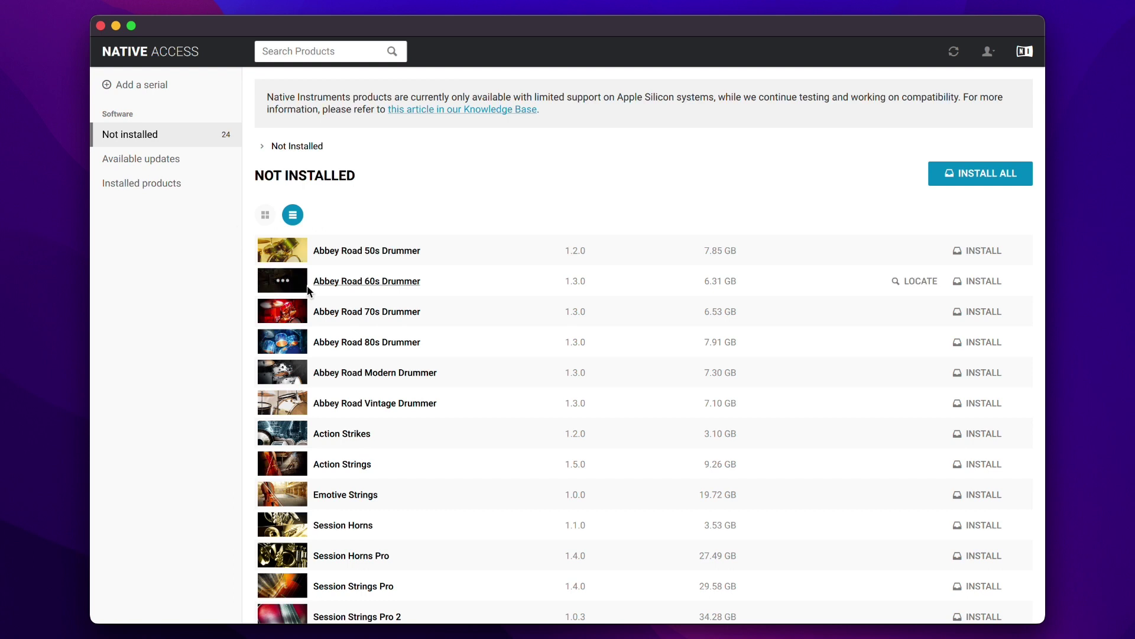
{"action": "mouse_move", "coordinate": [426, 333]}
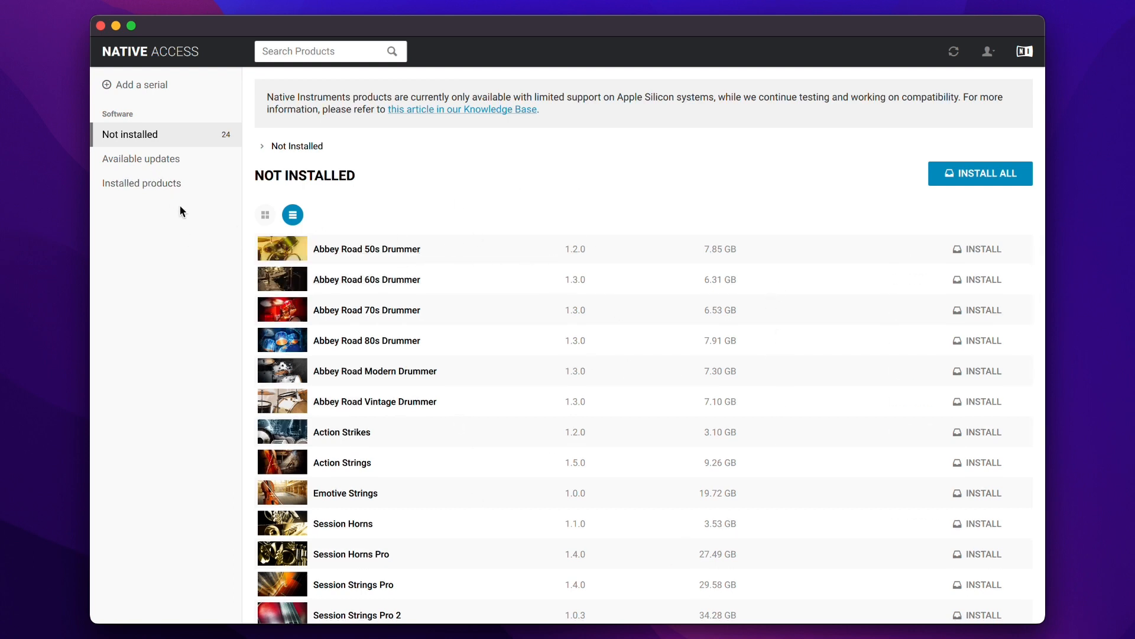
{"action": "mouse_move", "coordinate": [776, 307]}
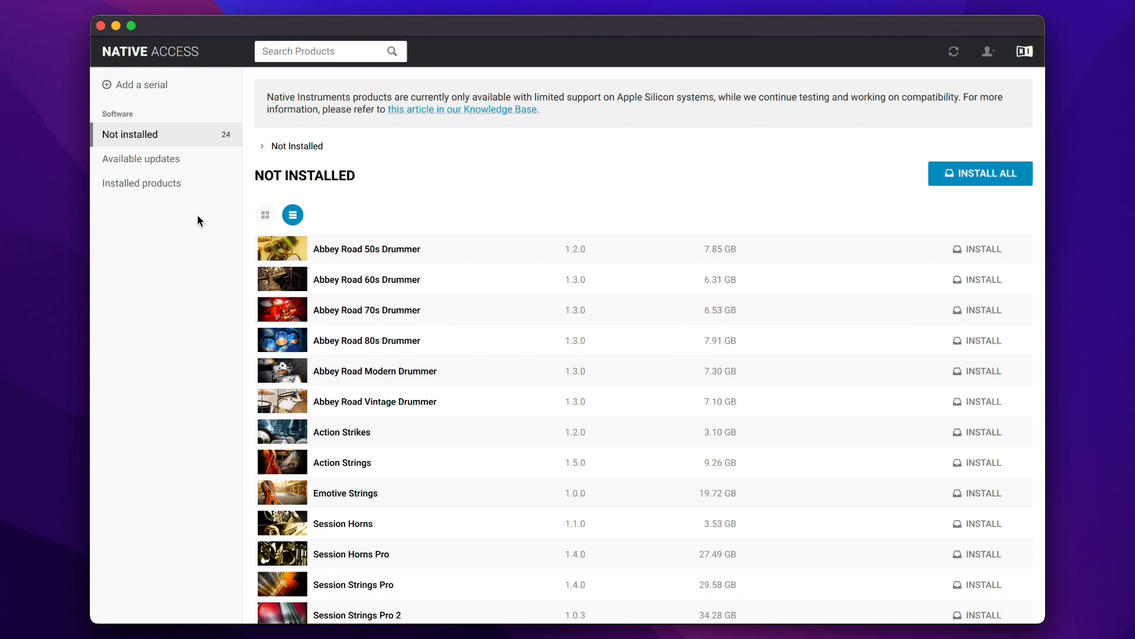
{"action": "mouse_move", "coordinate": [203, 214]}
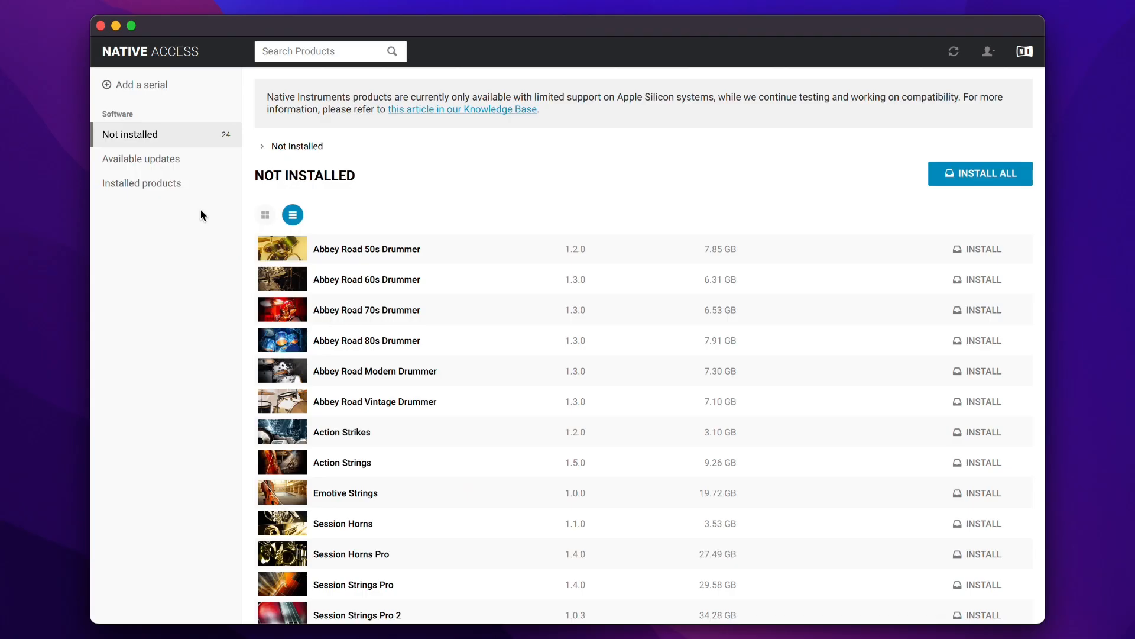
{"action": "mouse_move", "coordinate": [549, 379]}
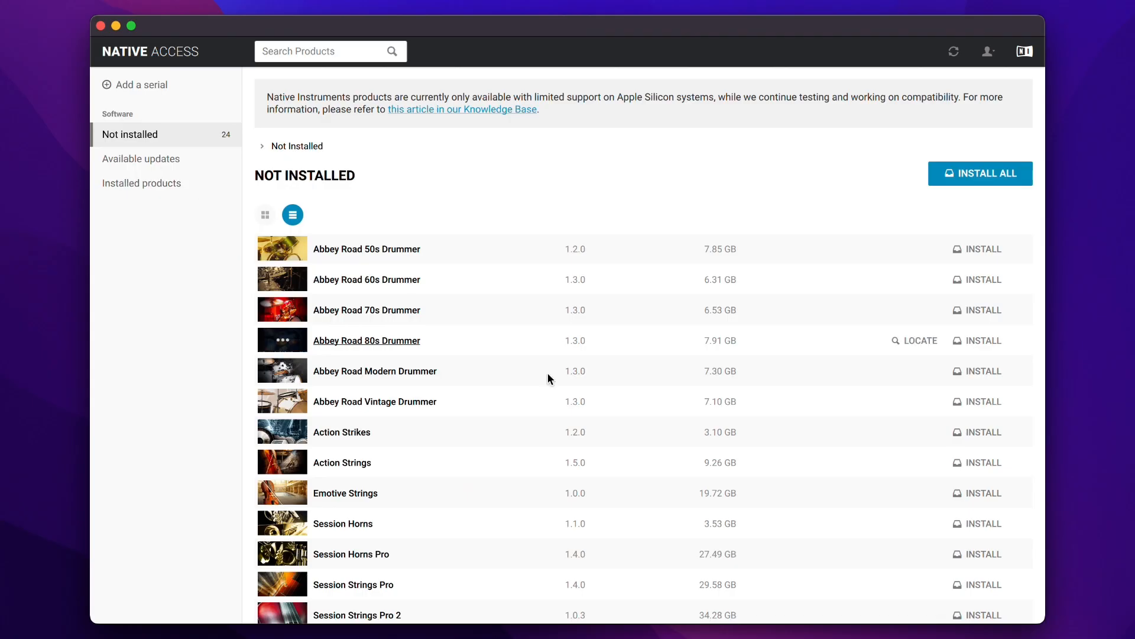
{"action": "scroll", "scroll_direction": "down", "scroll_amount": 3}
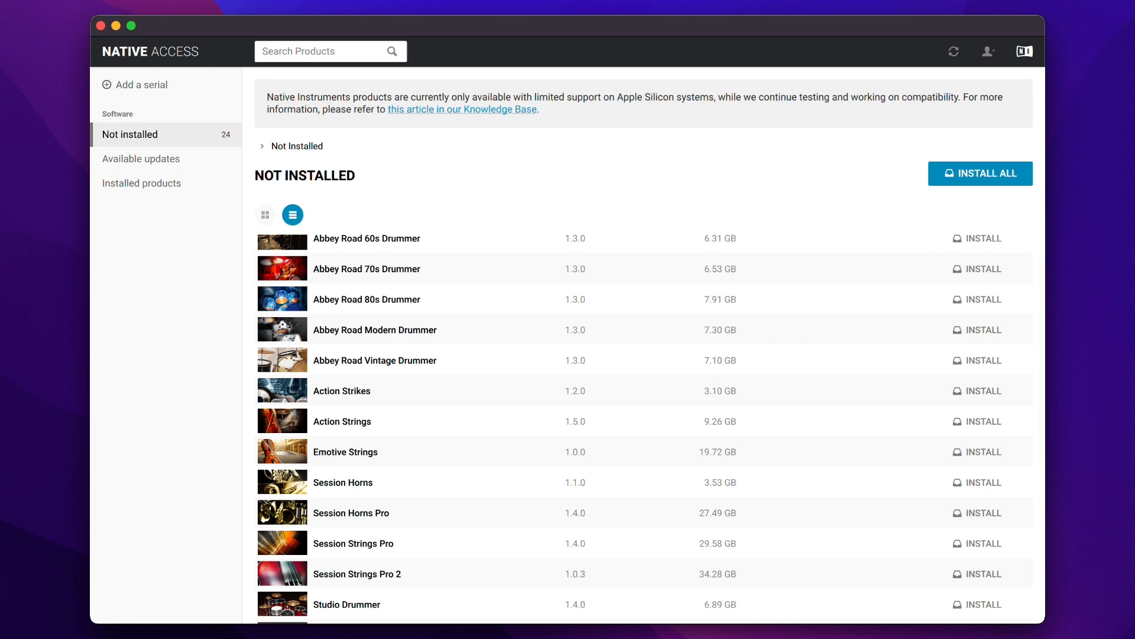
{"action": "mouse_move", "coordinate": [595, 433]}
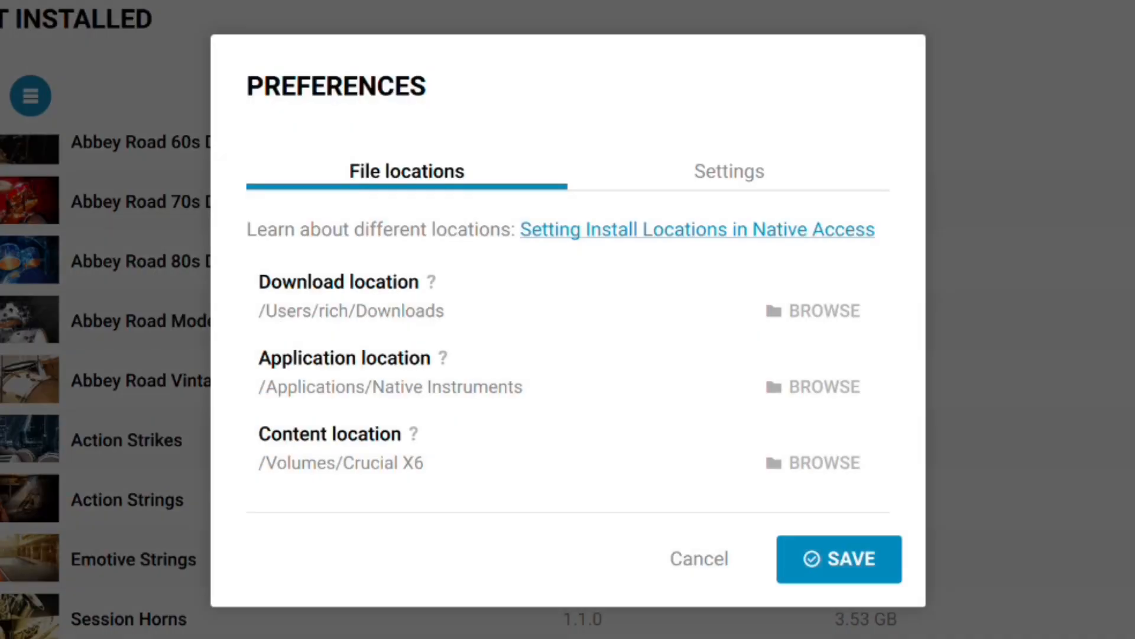
{"action": "mouse_move", "coordinate": [626, 298]}
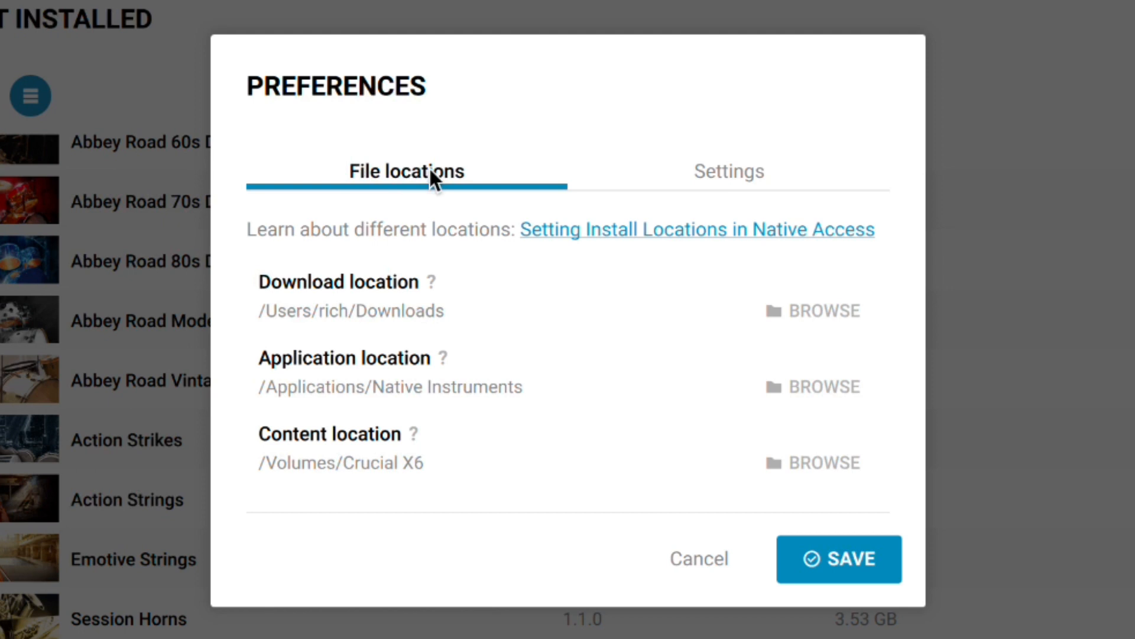
{"action": "mouse_move", "coordinate": [453, 339]}
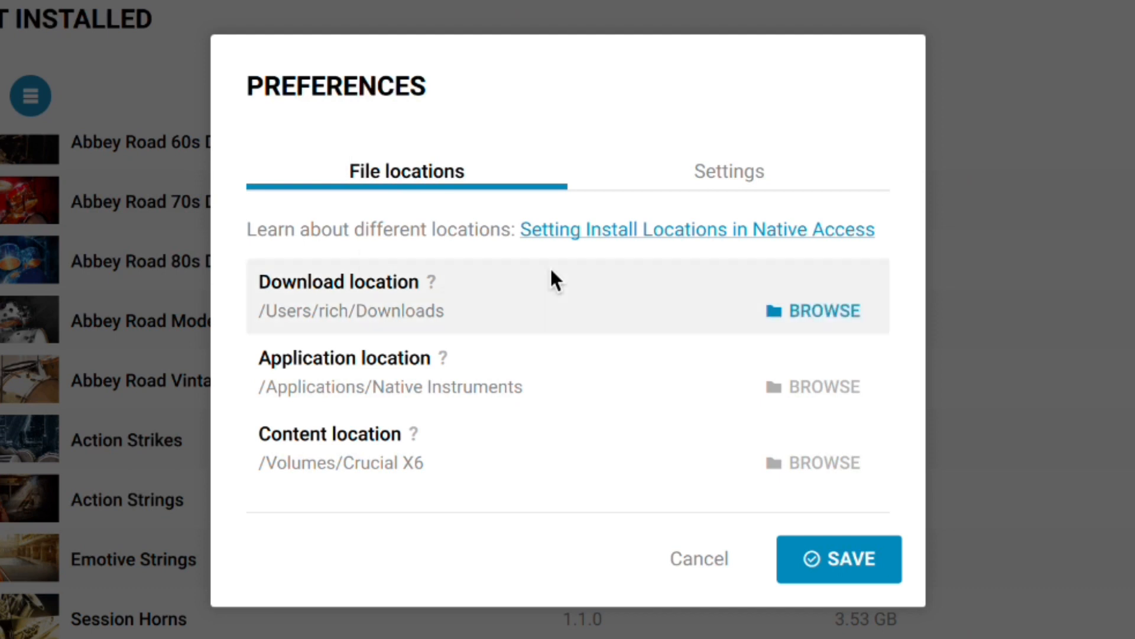
{"action": "mouse_move", "coordinate": [337, 400]}
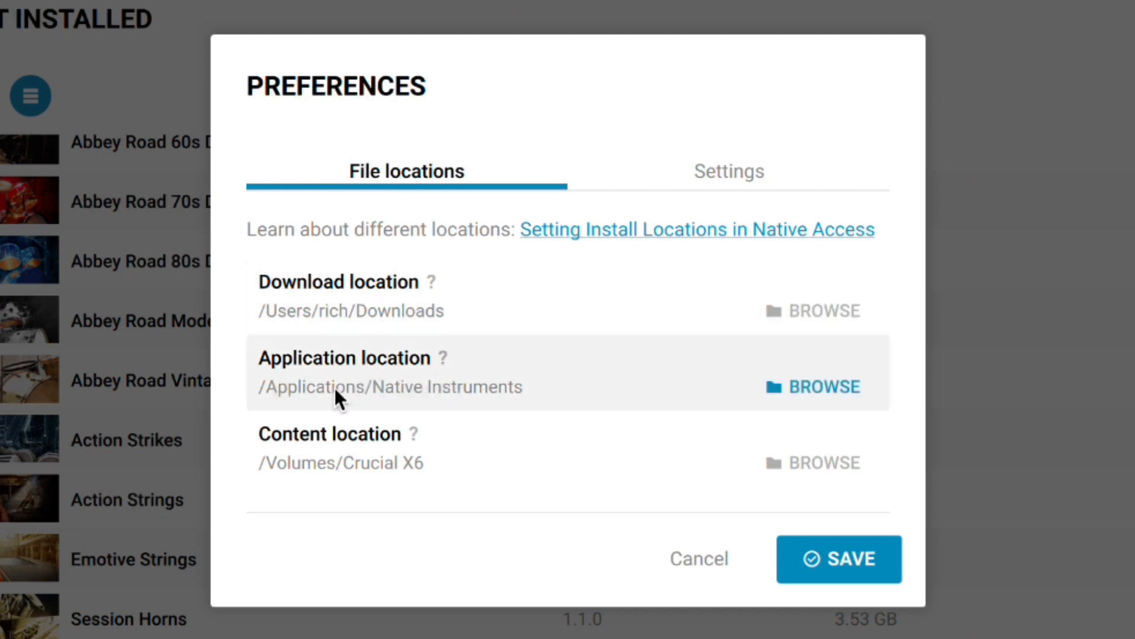
{"action": "mouse_move", "coordinate": [364, 408]}
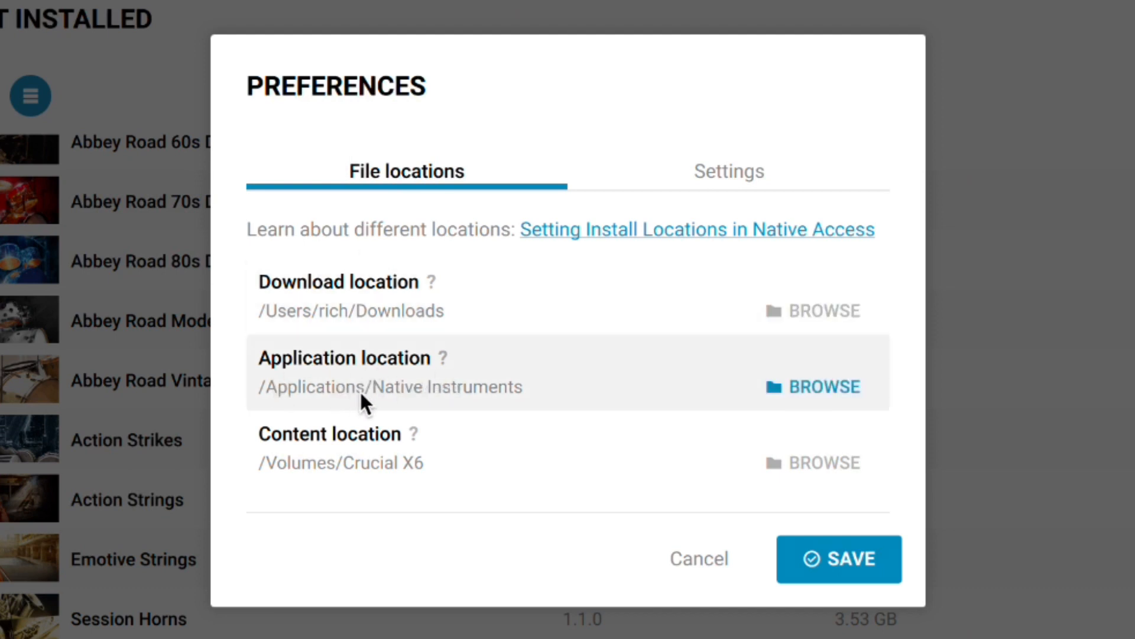
{"action": "mouse_move", "coordinate": [516, 298]}
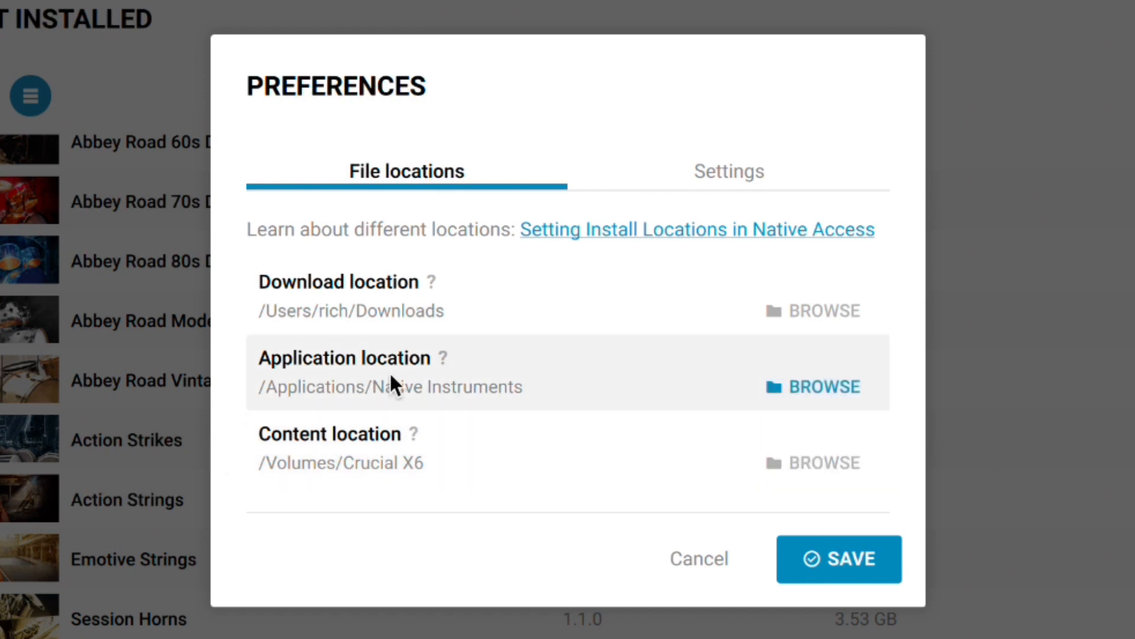
{"action": "mouse_move", "coordinate": [384, 478]}
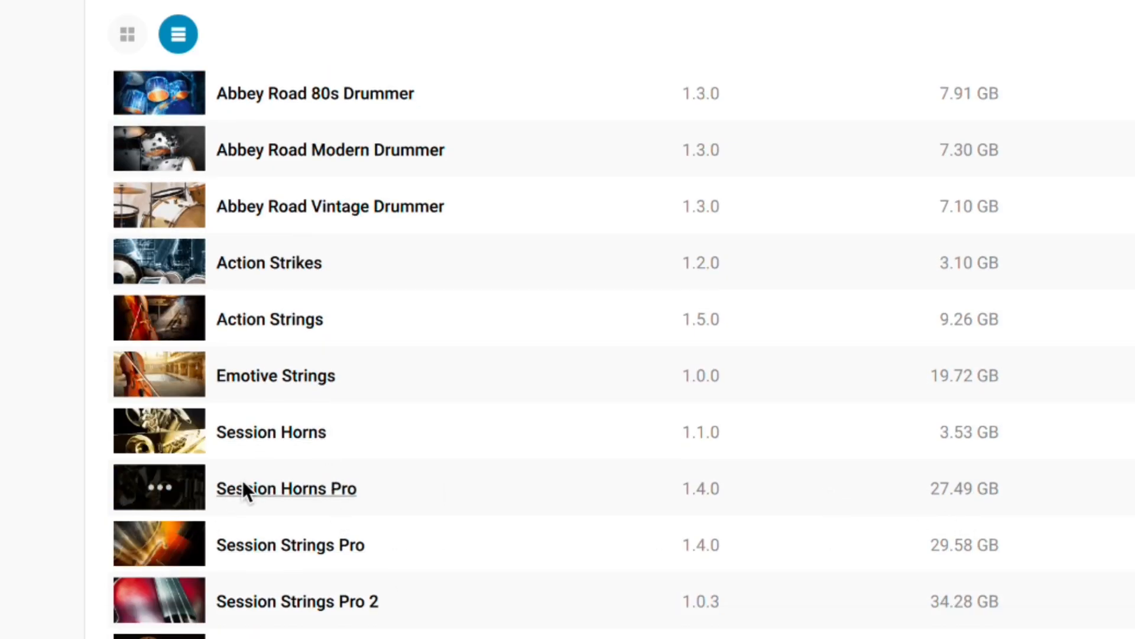
{"action": "mouse_move", "coordinate": [958, 516]}
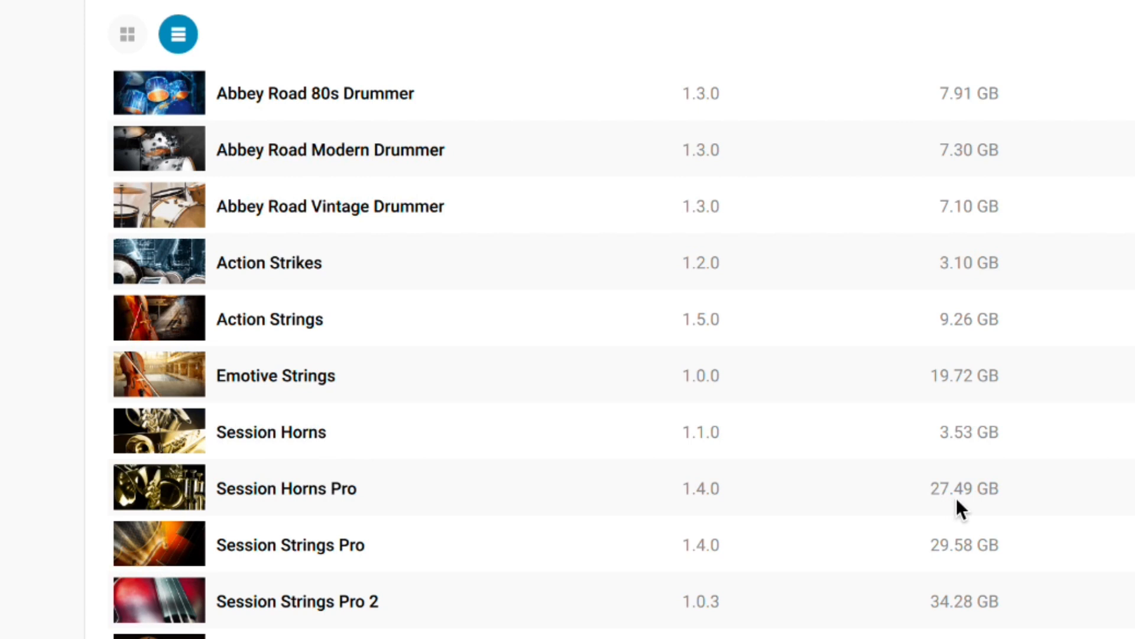
{"action": "mouse_move", "coordinate": [956, 580]}
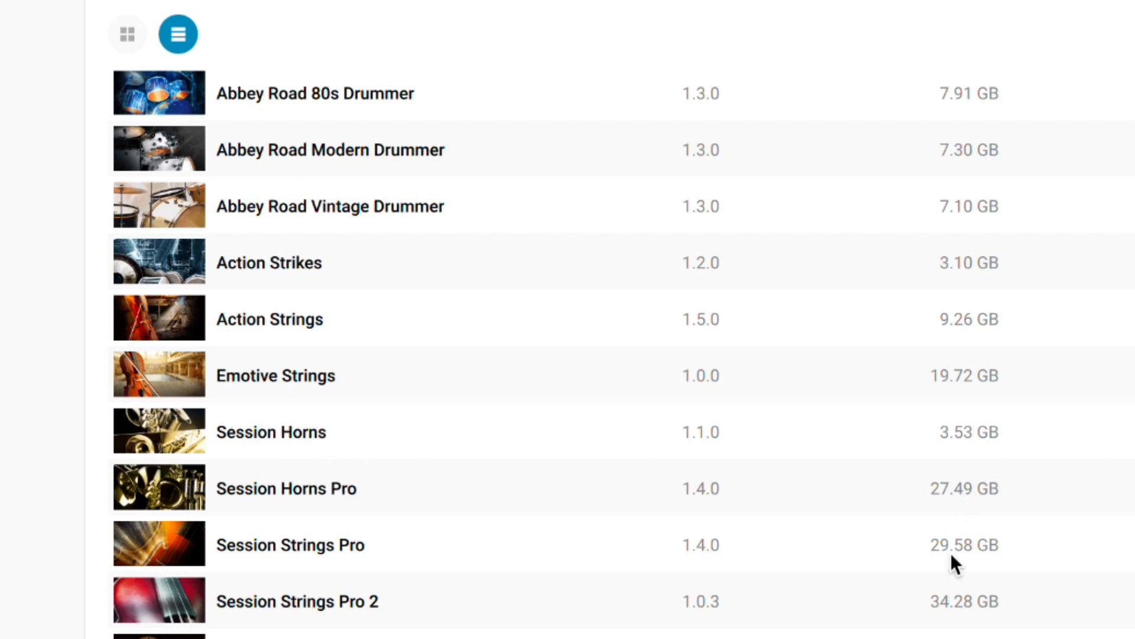
{"action": "mouse_move", "coordinate": [931, 617]}
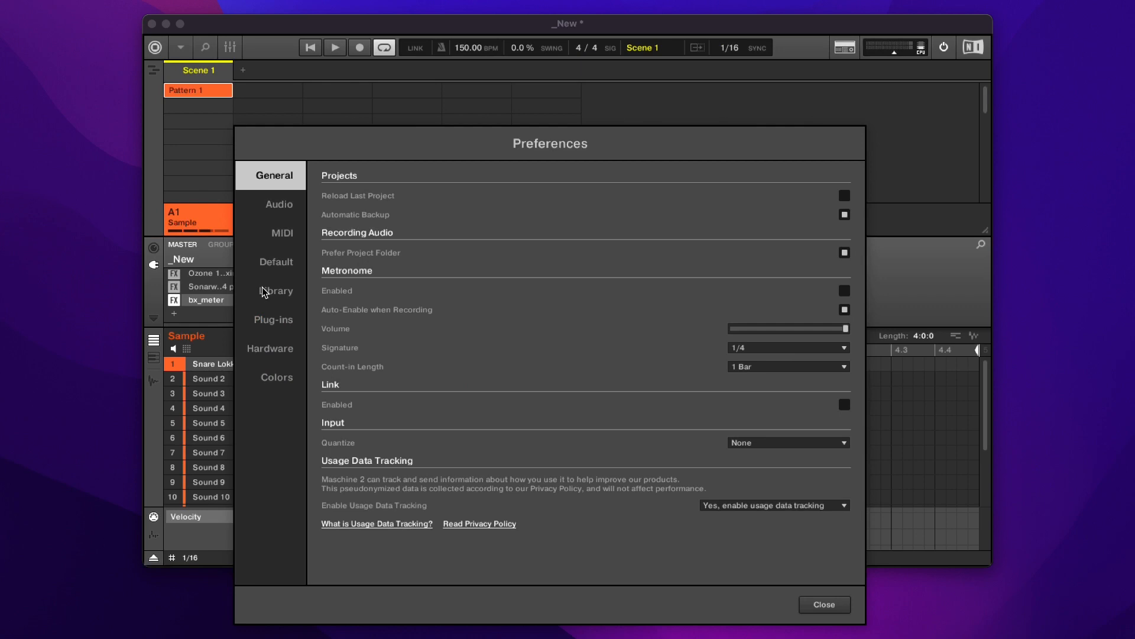
Show the plug-in manager listing Absynth, Arcade and other plug-ins with their enabled states
{"action": "left_click", "coordinate": [273, 319]}
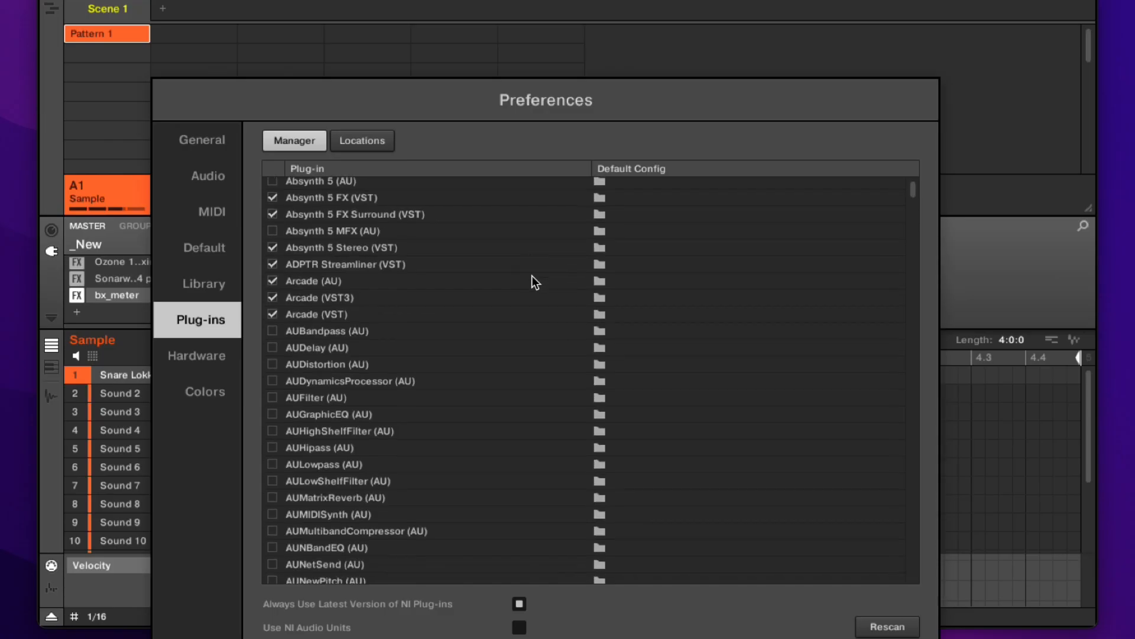
{"action": "scroll", "scroll_direction": "down", "scroll_amount": 3}
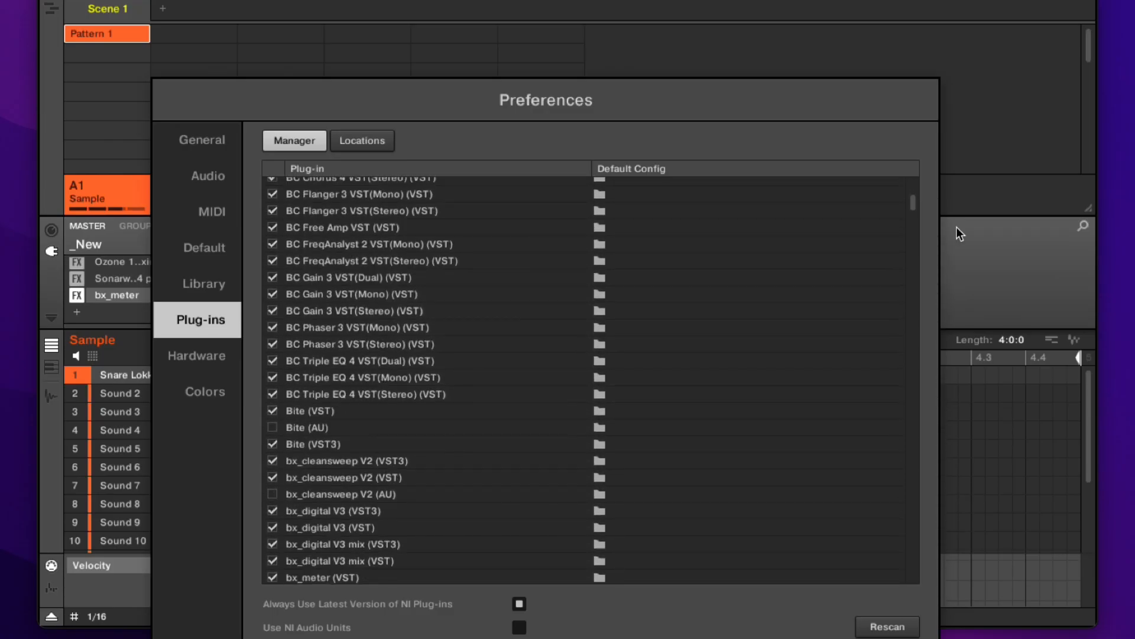
{"action": "scroll", "scroll_direction": "down", "scroll_amount": 3}
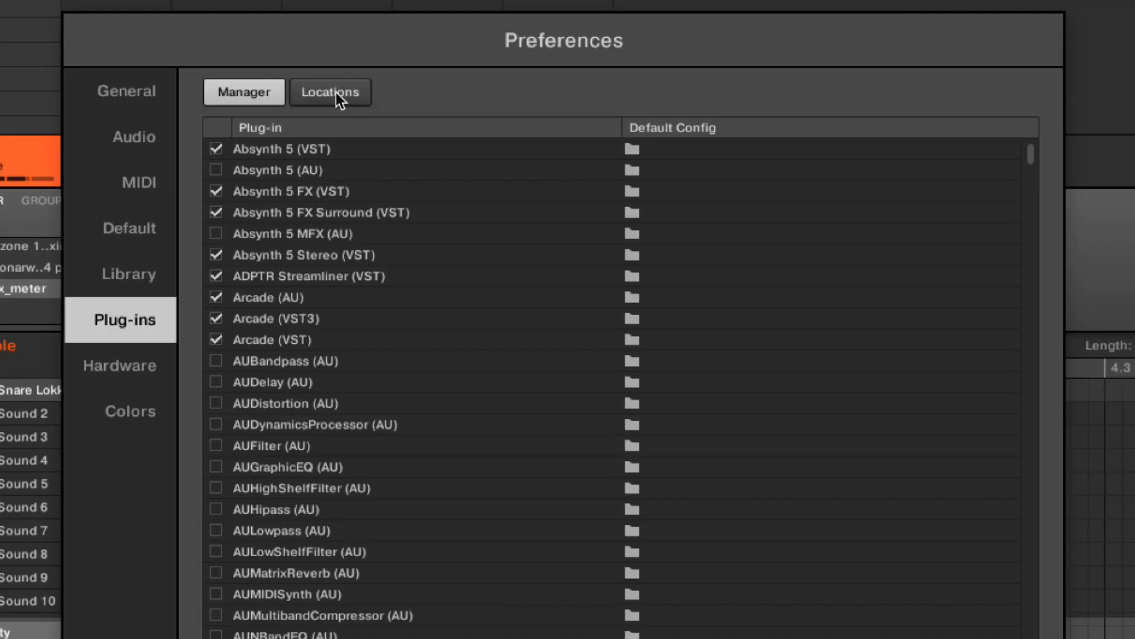
Show the plug-in scan folders, including system and user VST and VST3 paths
{"action": "left_click", "coordinate": [329, 92]}
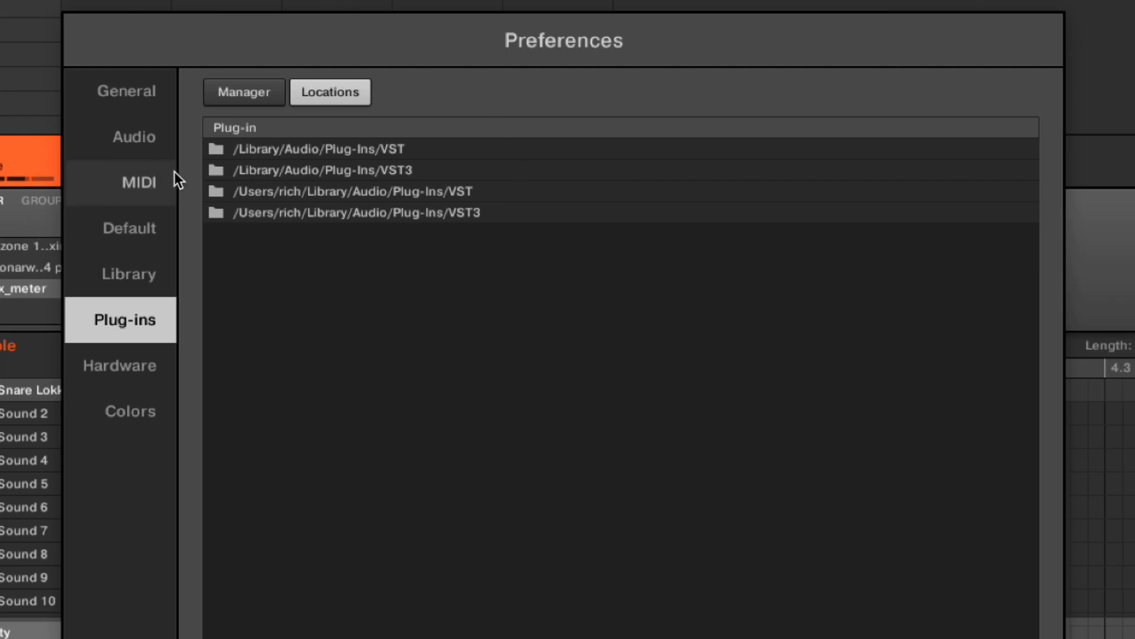
{"action": "mouse_move", "coordinate": [548, 140]}
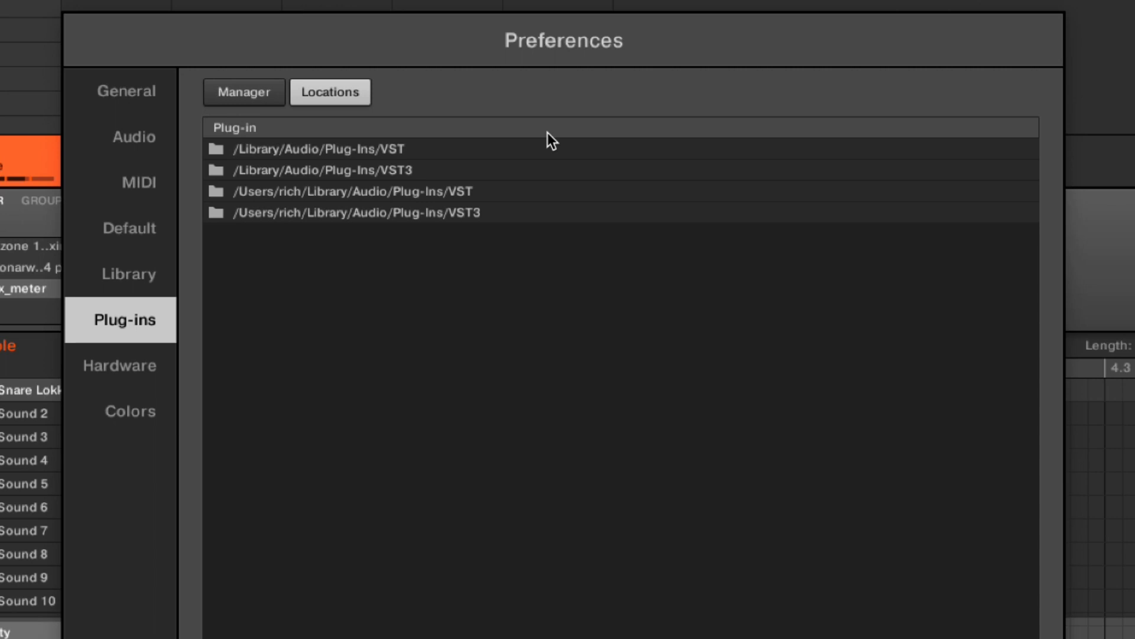
{"action": "mouse_move", "coordinate": [364, 436]}
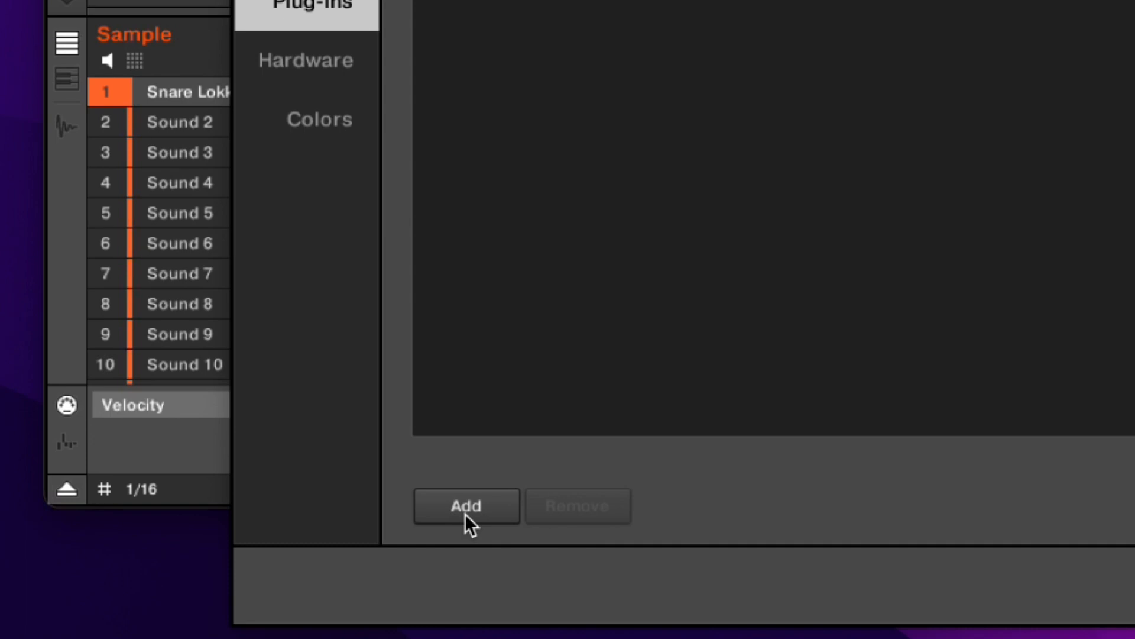
{"action": "mouse_move", "coordinate": [532, 487]}
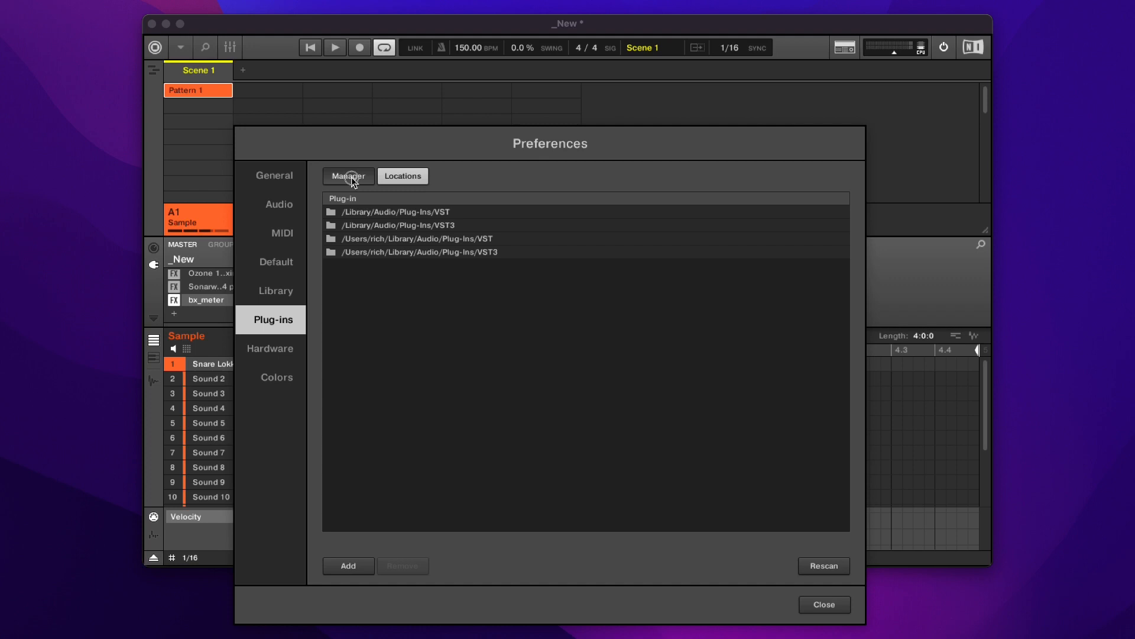
{"action": "left_click", "coordinate": [349, 176]}
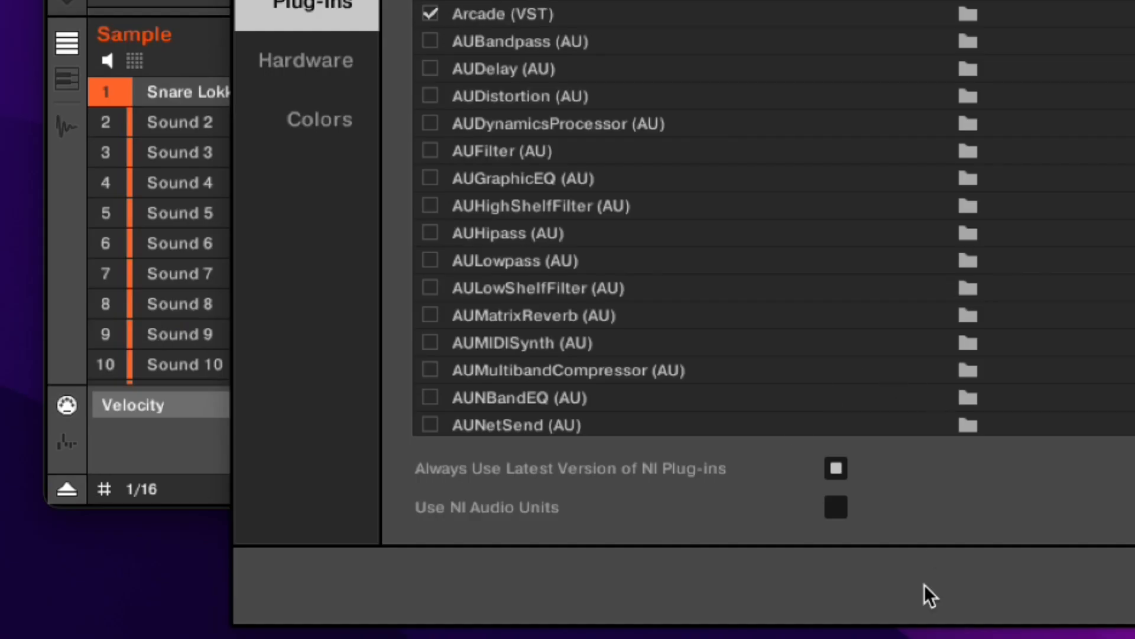
{"action": "mouse_move", "coordinate": [870, 476]}
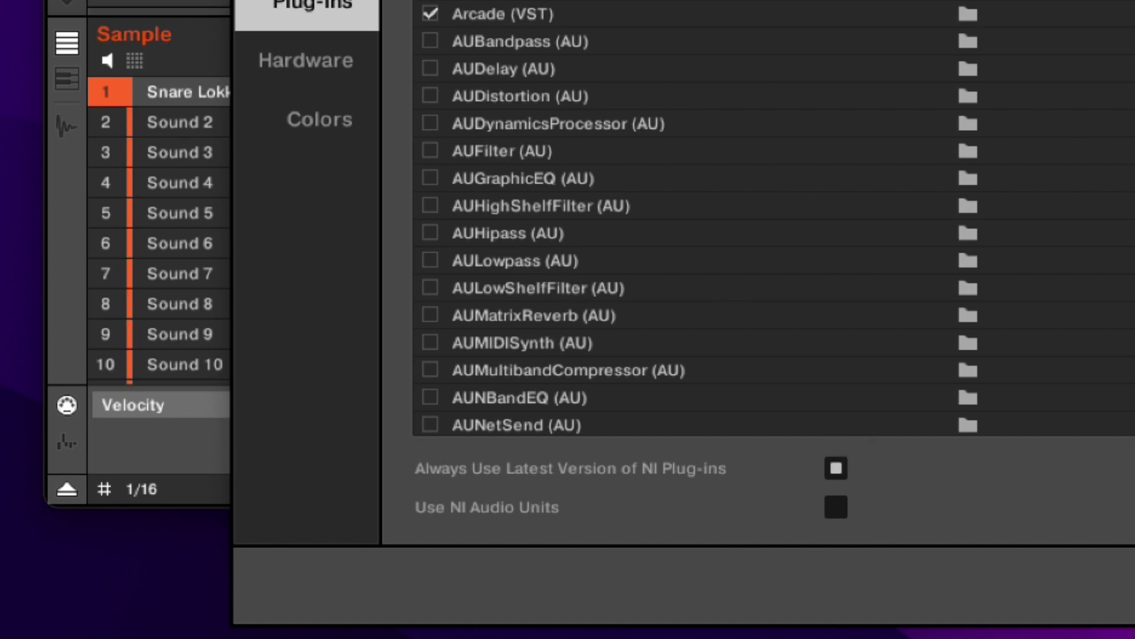
{"action": "left_click", "coordinate": [270, 291]}
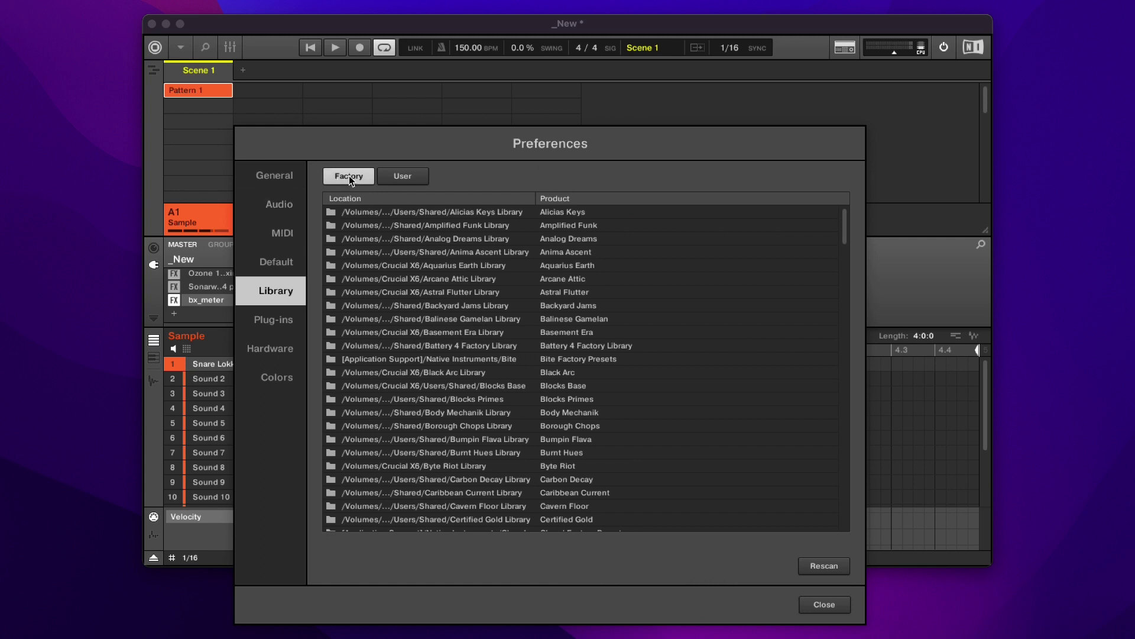
Switch the Library preferences from factory libraries to the user folders with their alias names
{"action": "scroll", "scroll_direction": "down", "scroll_amount": 3}
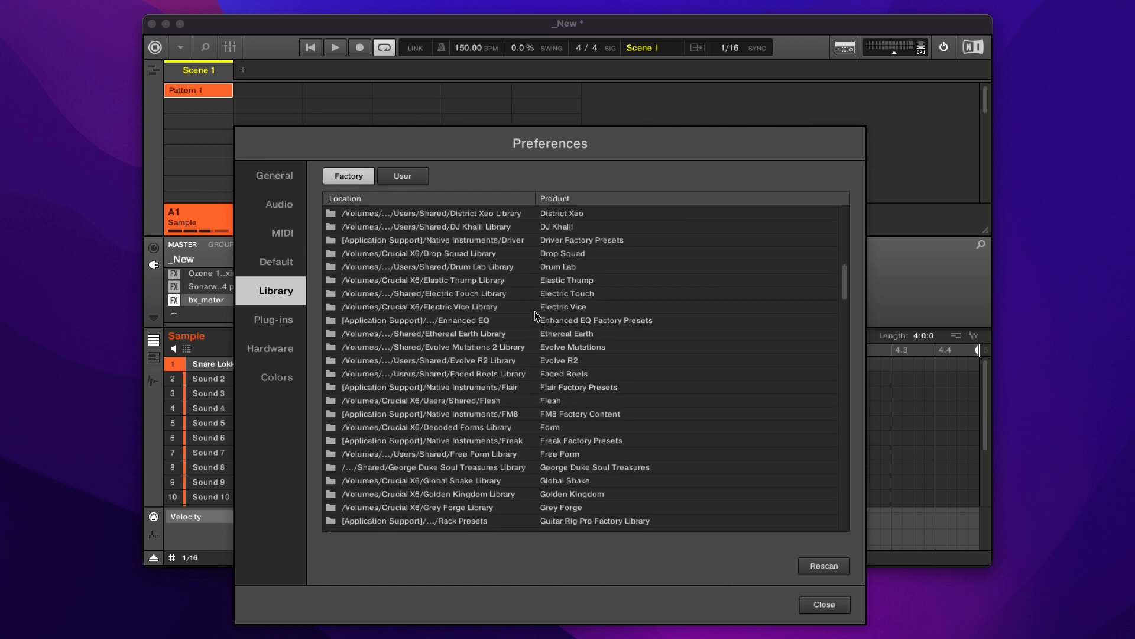
{"action": "scroll", "scroll_direction": "down", "scroll_amount": 3}
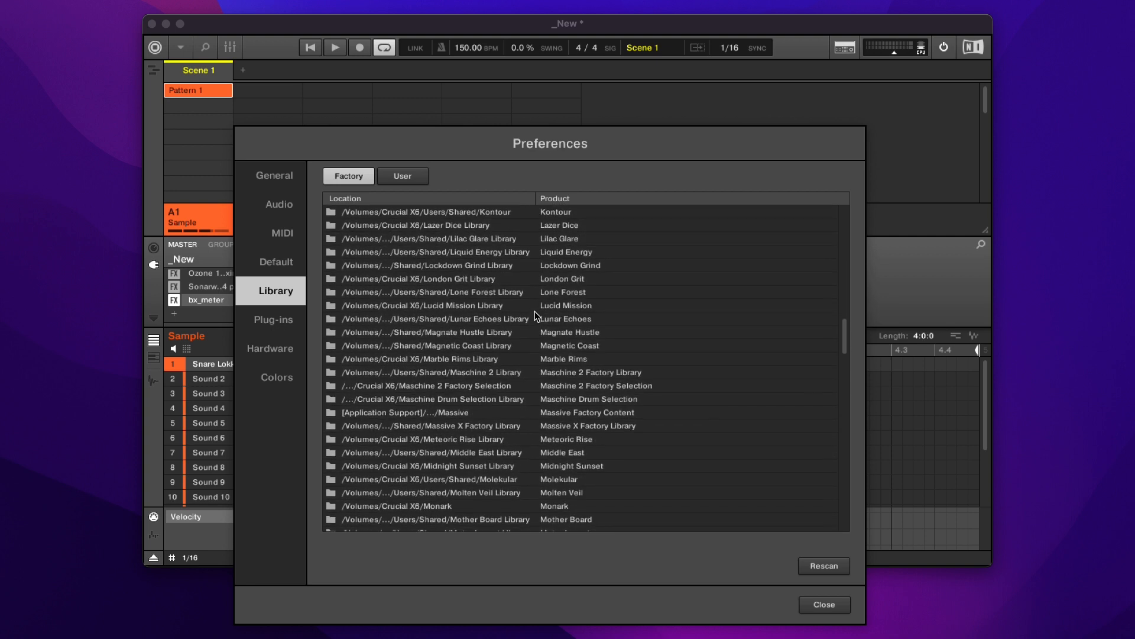
{"action": "left_click", "coordinate": [402, 175]}
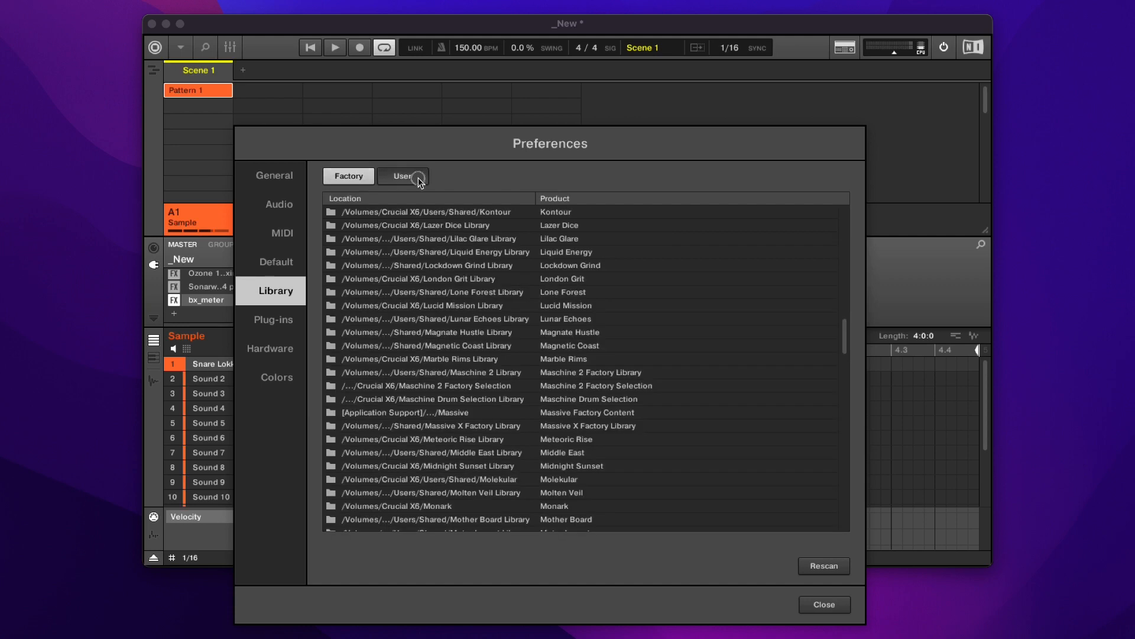
{"action": "left_click", "coordinate": [403, 175]}
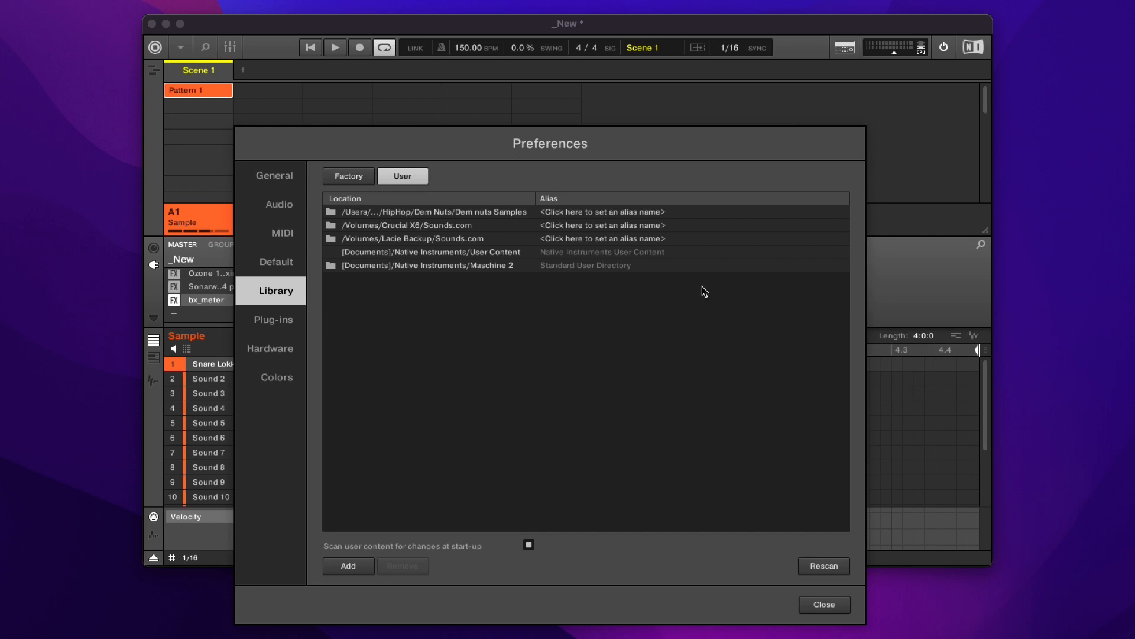
{"action": "mouse_move", "coordinate": [571, 206]}
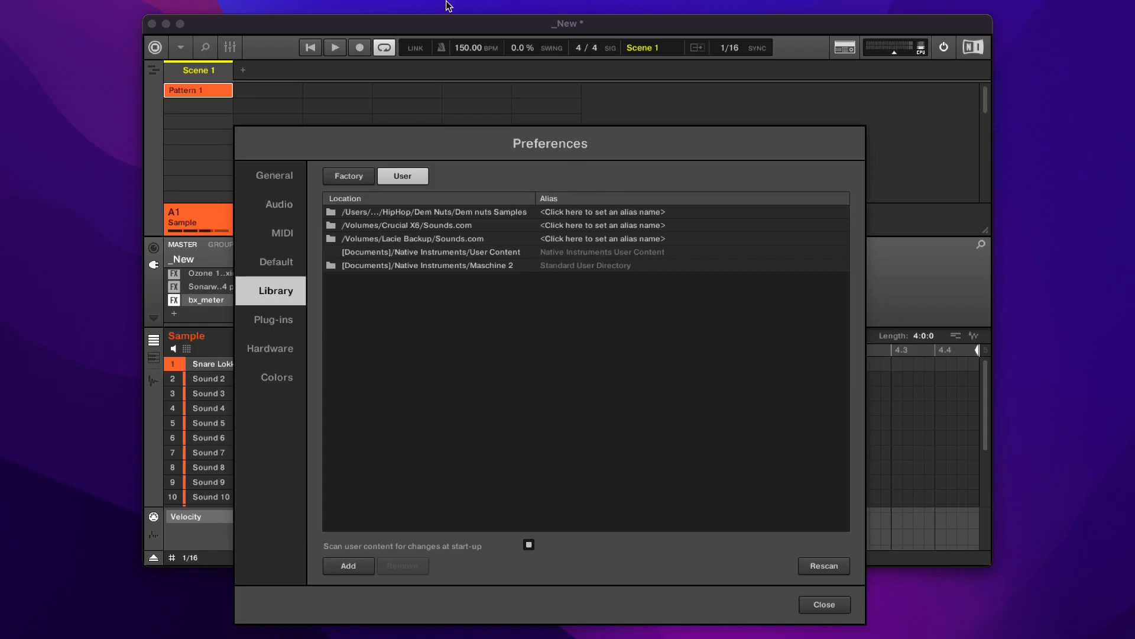
{"action": "mouse_move", "coordinate": [461, 307]}
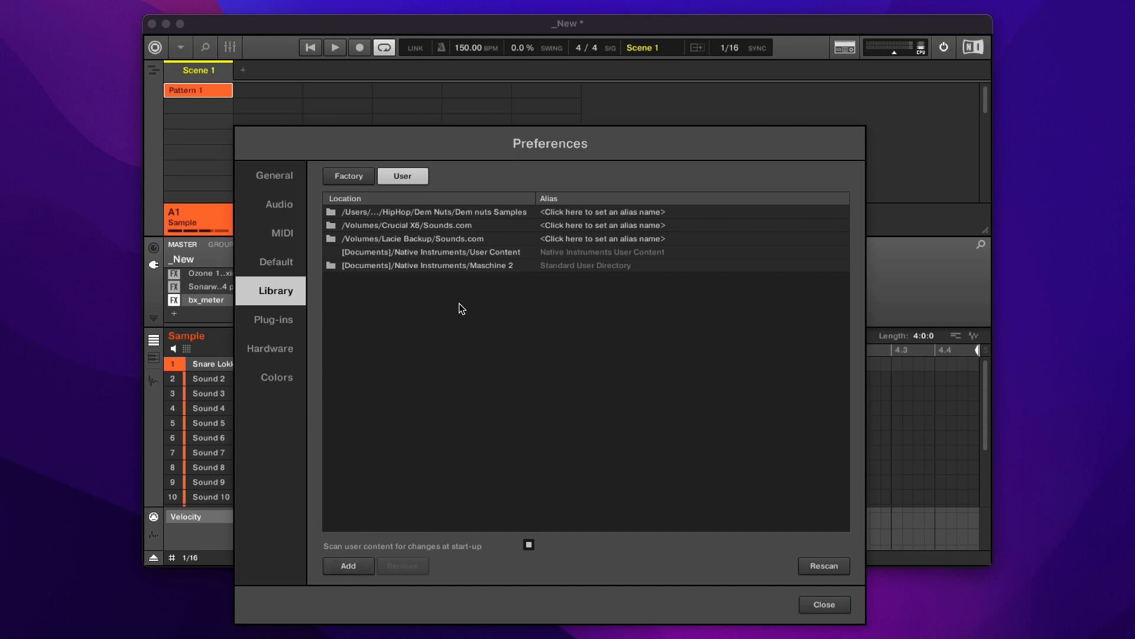
{"action": "mouse_move", "coordinate": [490, 295]}
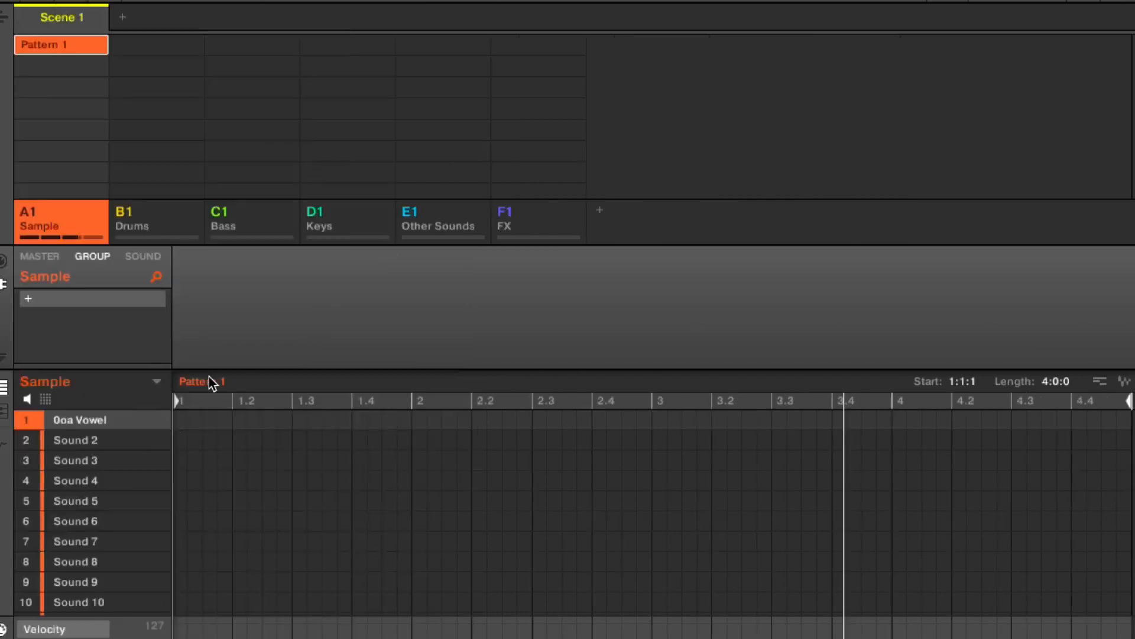
Load VST > iZotope > Nectar 3 onto the Ooa Vowel sound and bring up its copy options
{"action": "left_click", "coordinate": [142, 255]}
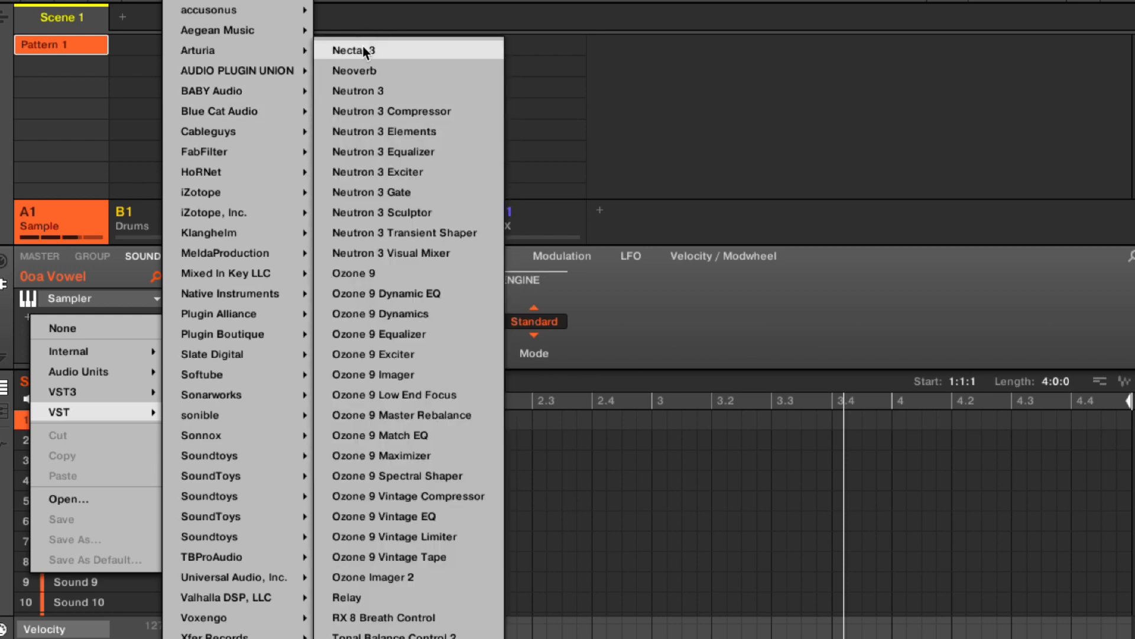
{"action": "left_click", "coordinate": [355, 49]}
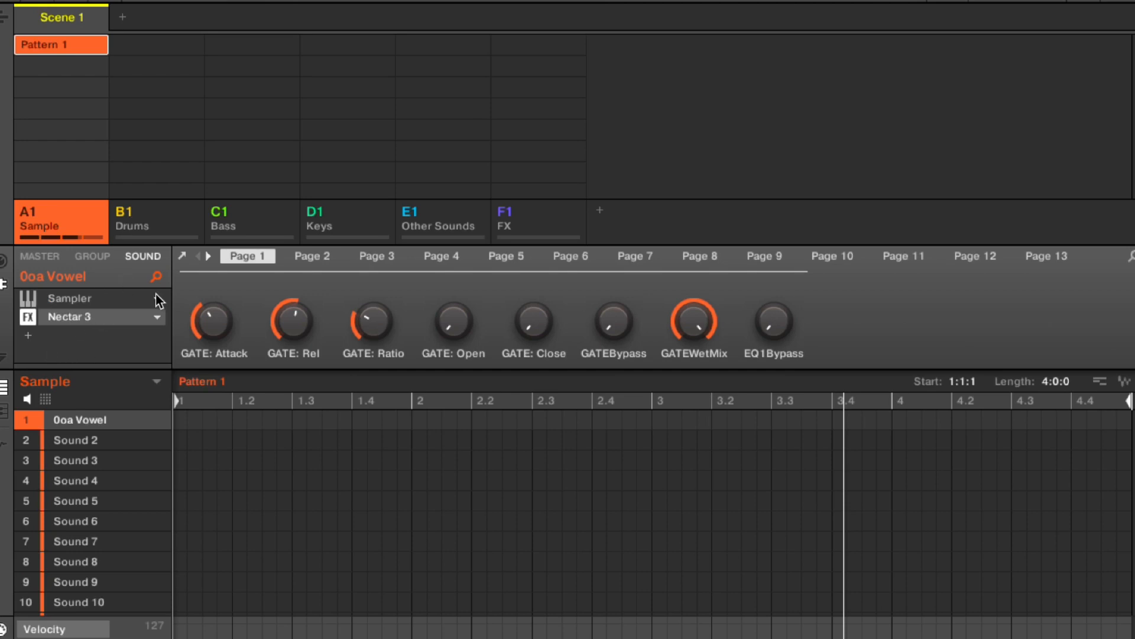
{"action": "right_click", "coordinate": [83, 298]}
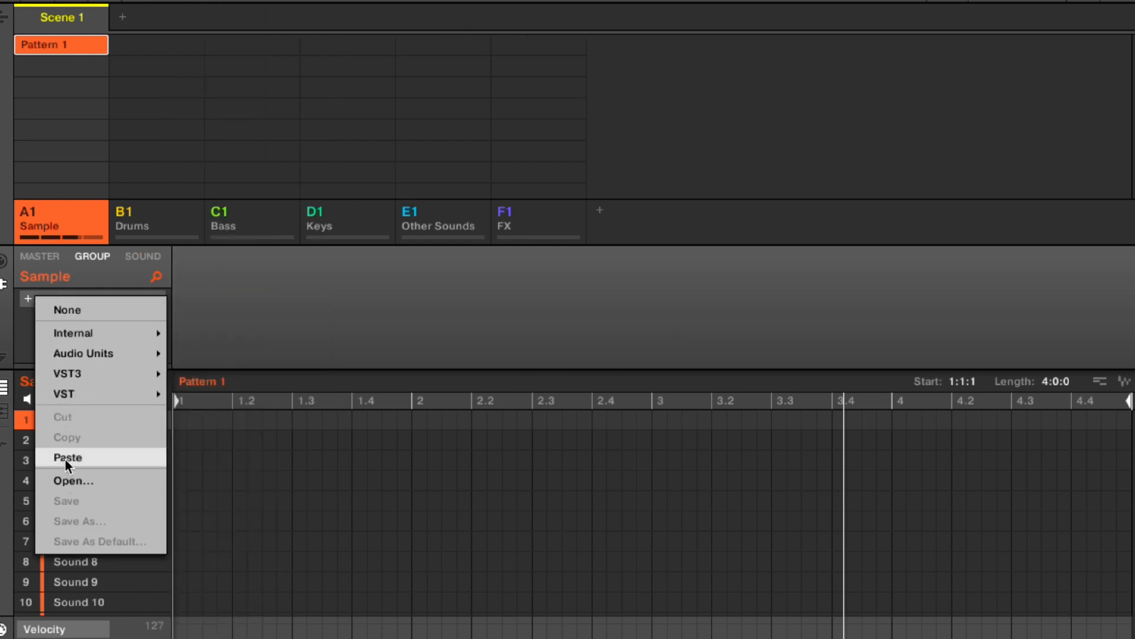
Paste the copied Nectar 3 onto the Sample group level and add an effect slot on the master
{"action": "left_click", "coordinate": [64, 456]}
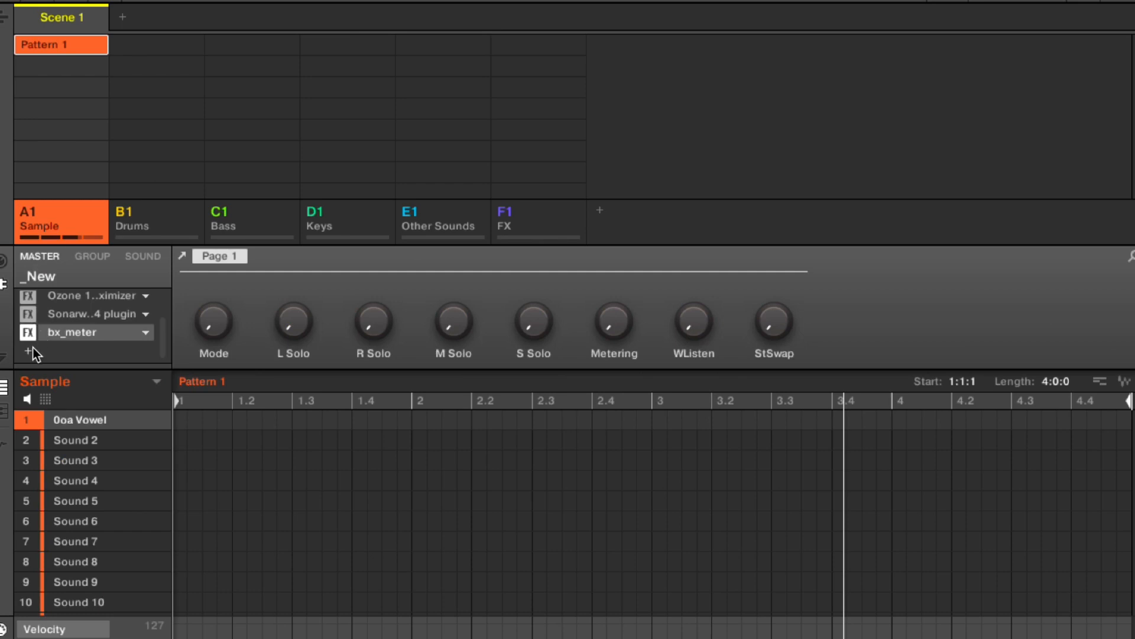
{"action": "left_click", "coordinate": [24, 350]}
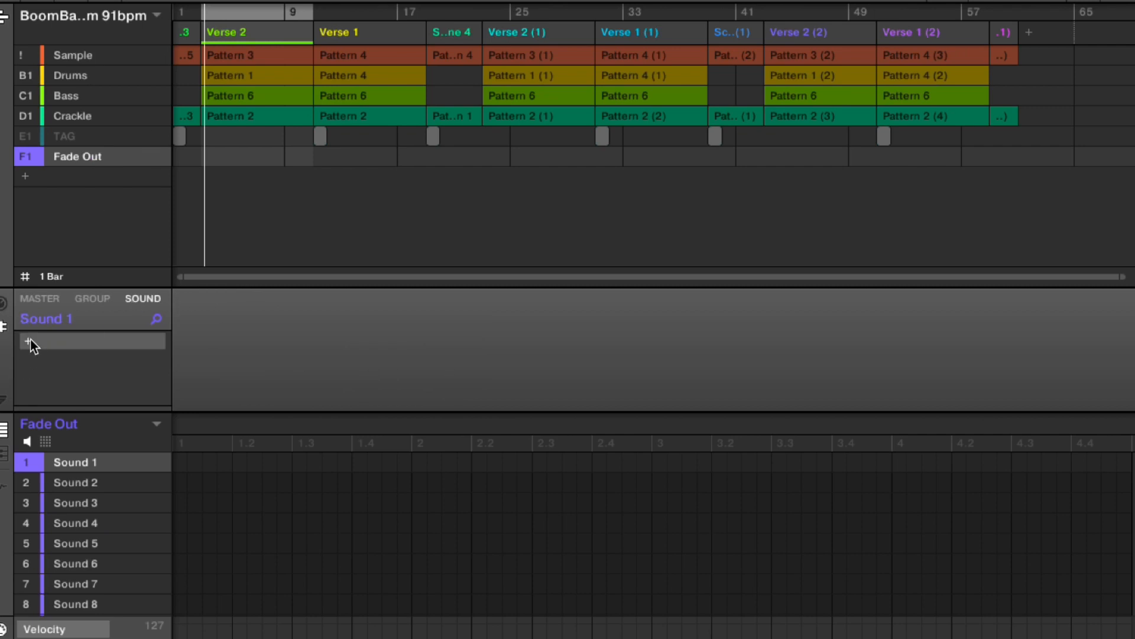
Load Internal > EQ onto Sound 1 of Fade Out and select the Sample group
{"action": "left_click", "coordinate": [26, 340]}
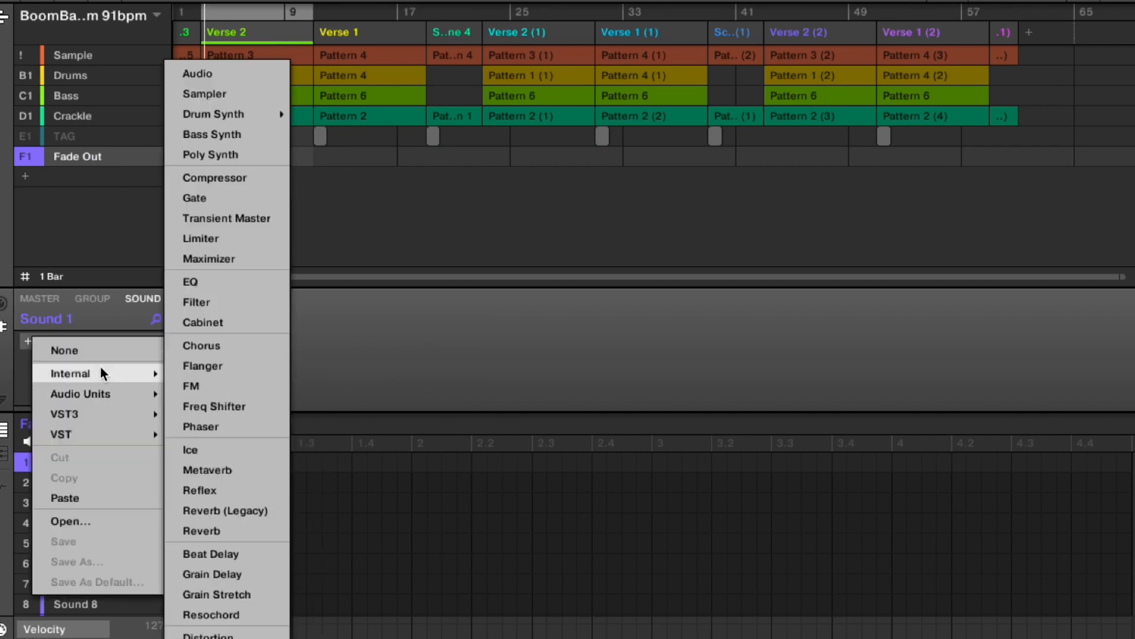
{"action": "mouse_move", "coordinate": [204, 284]}
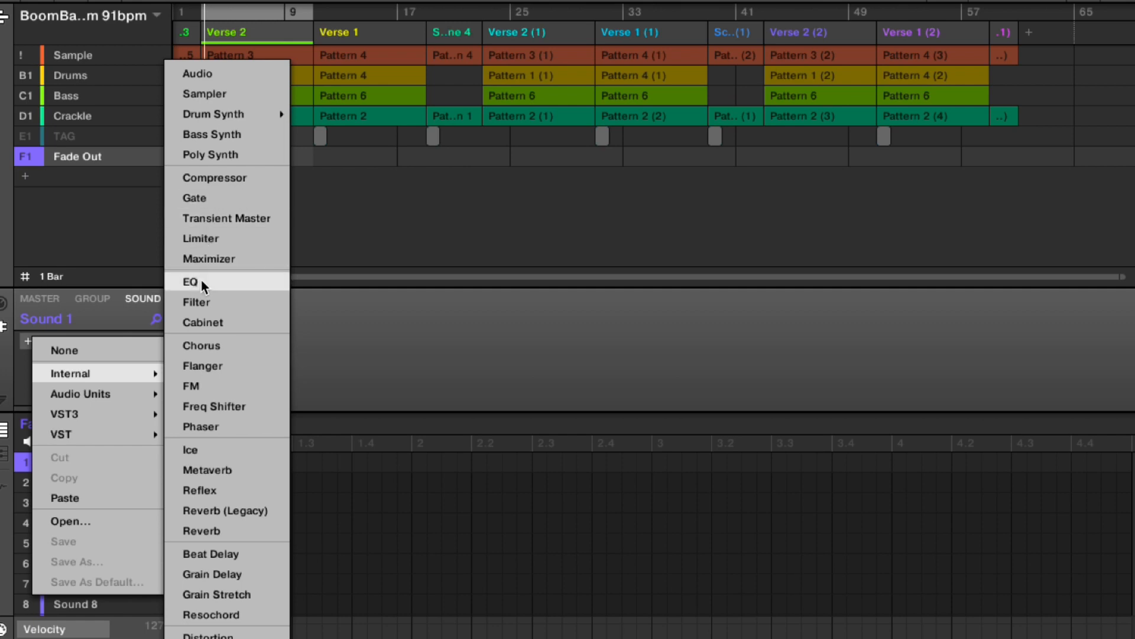
{"action": "left_click", "coordinate": [190, 282]}
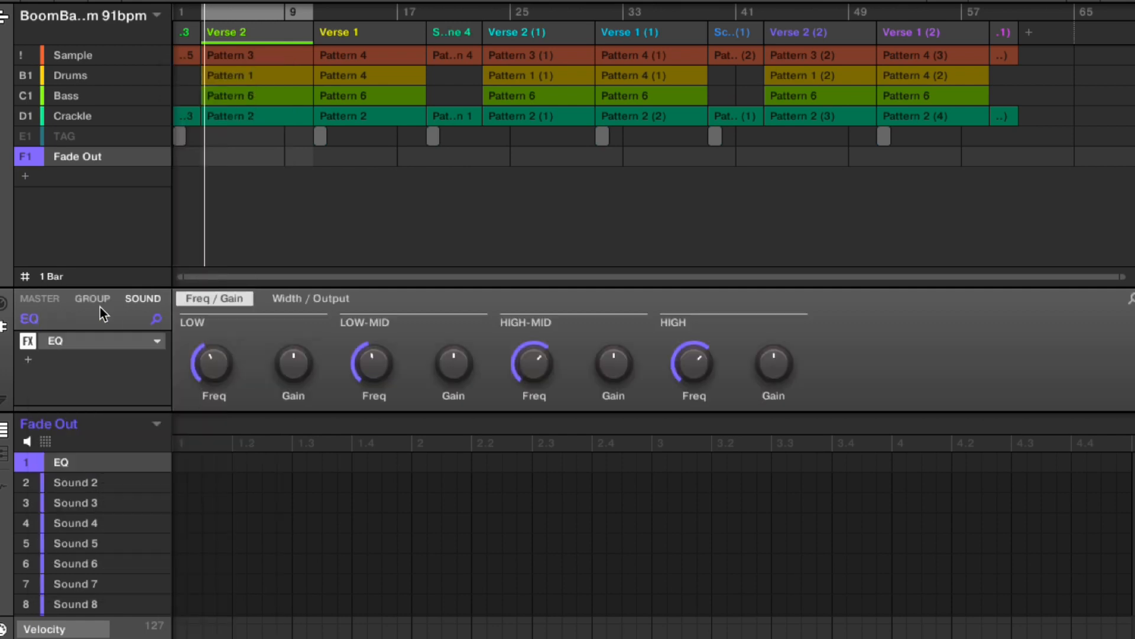
{"action": "left_click", "coordinate": [70, 55]}
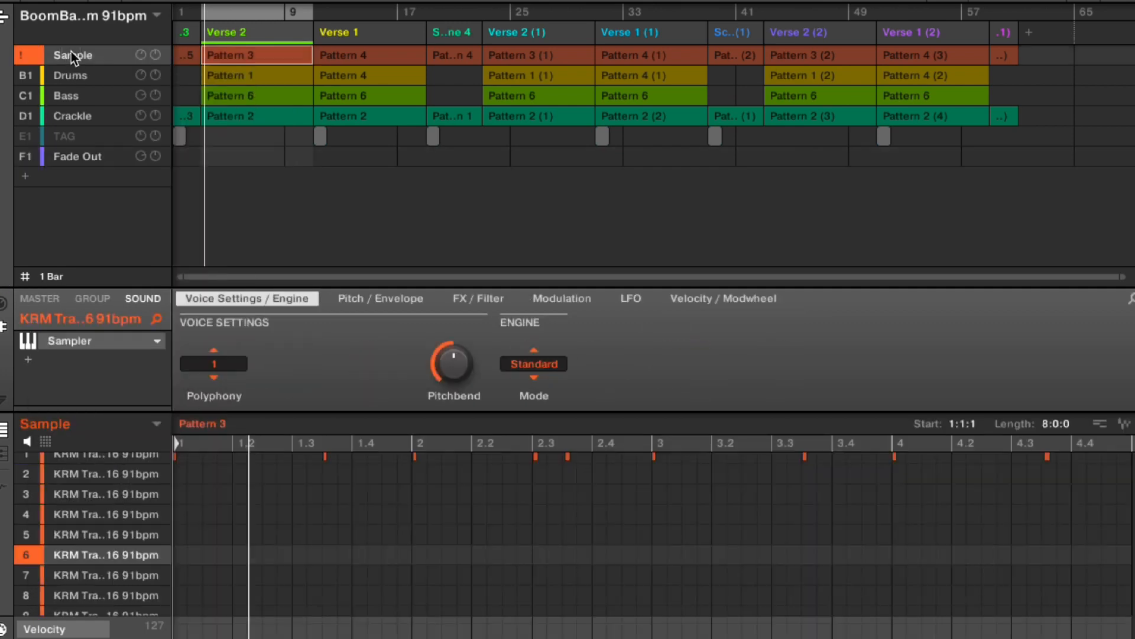
Set the Sample, Drums and Bass output destination to F1:S1 - Fade Out: EQ
{"action": "left_click", "coordinate": [93, 298]}
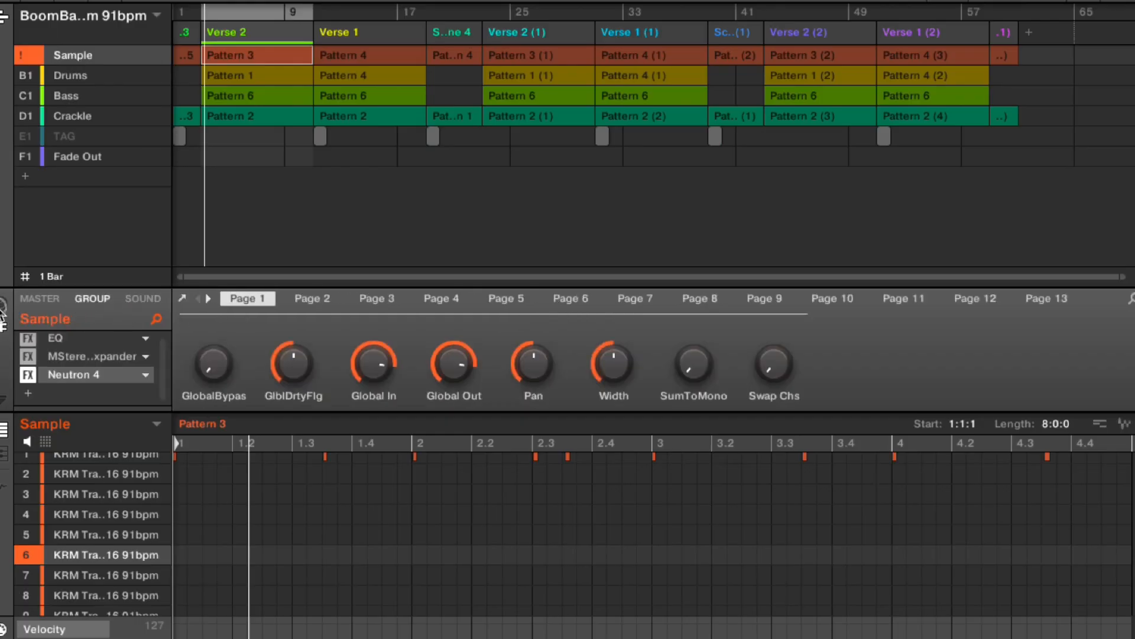
{"action": "left_click", "coordinate": [131, 350]}
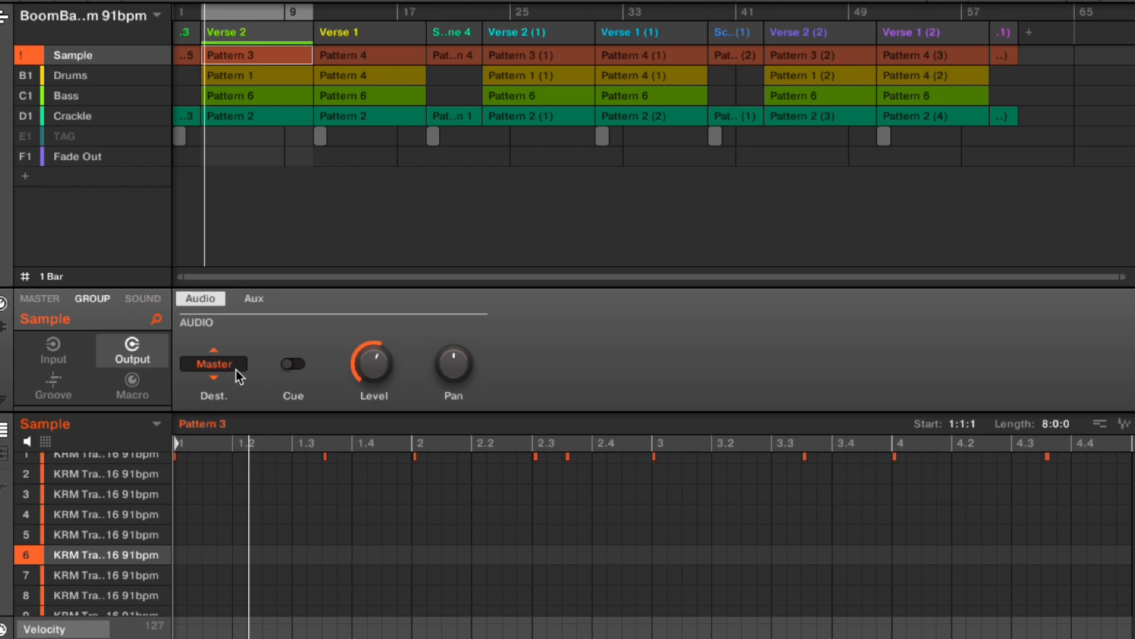
{"action": "left_click", "coordinate": [213, 364]}
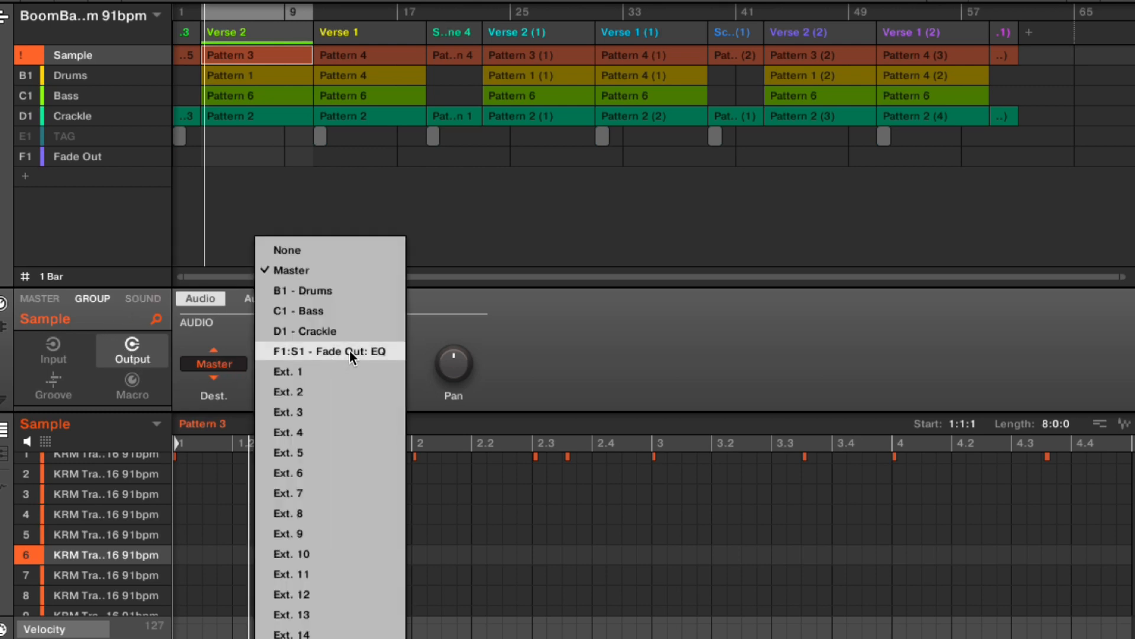
{"action": "left_click", "coordinate": [70, 76]}
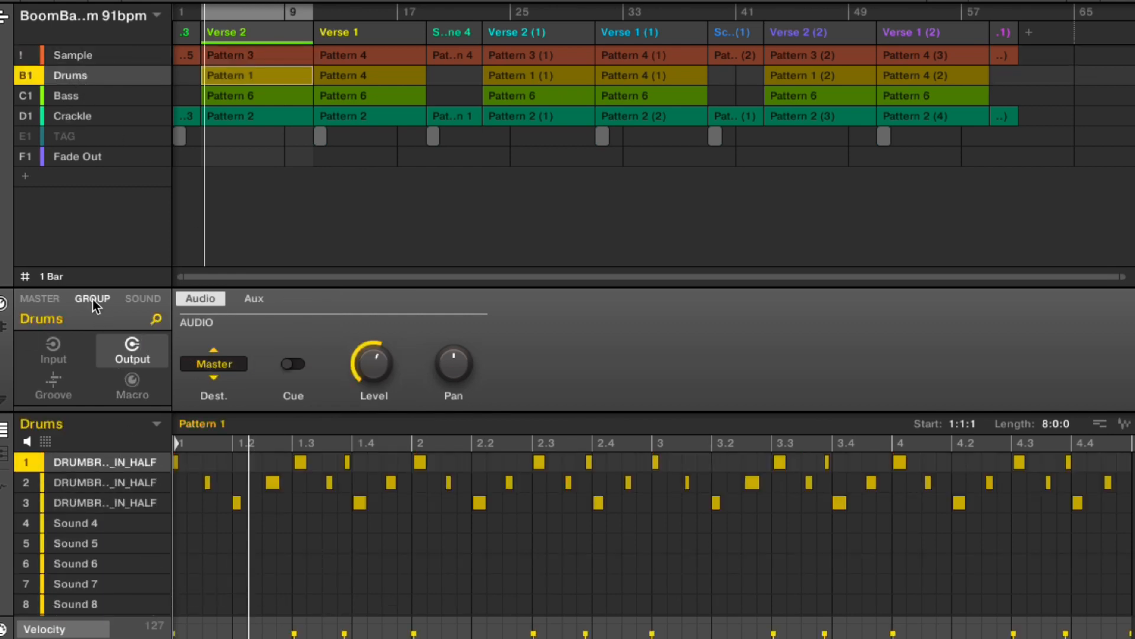
{"action": "left_click", "coordinate": [213, 364]}
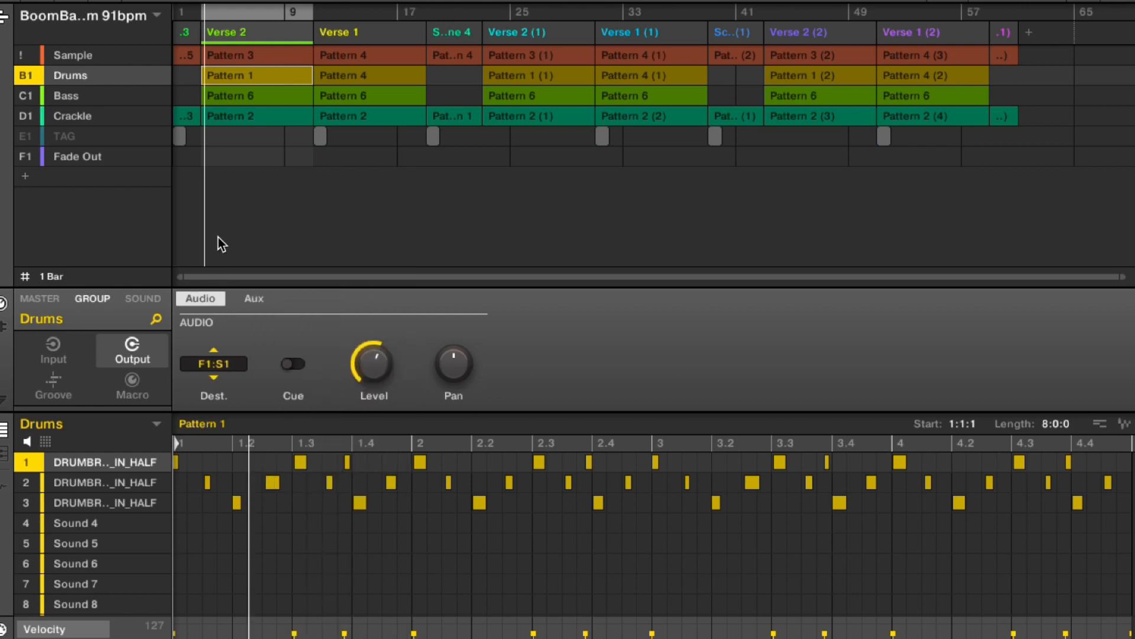
{"action": "left_click", "coordinate": [65, 94]}
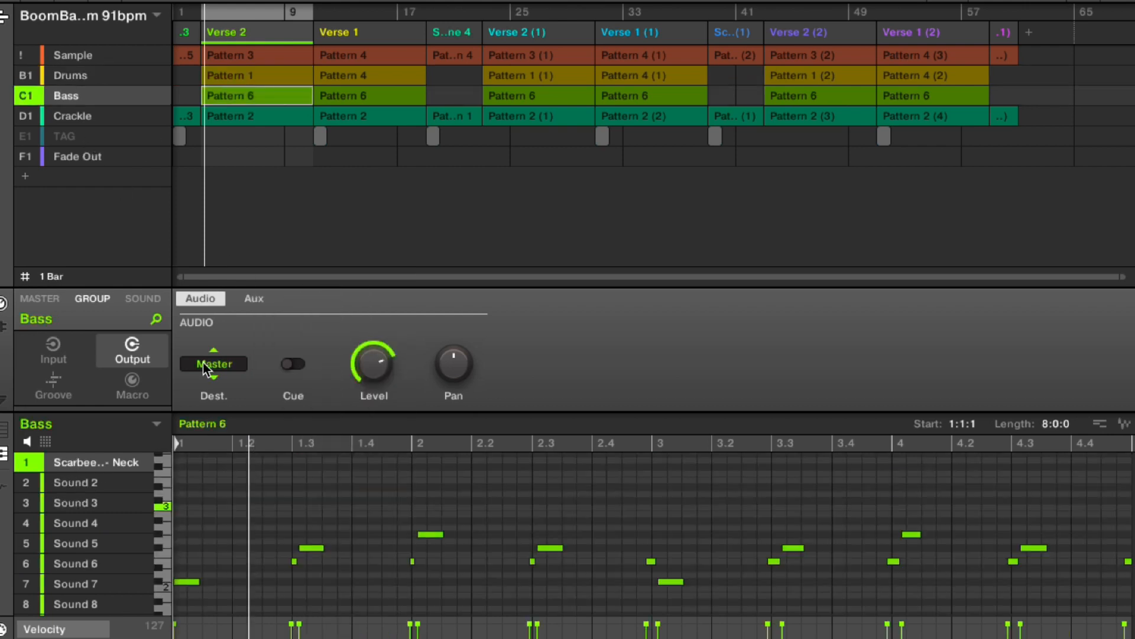
{"action": "left_click", "coordinate": [213, 365]}
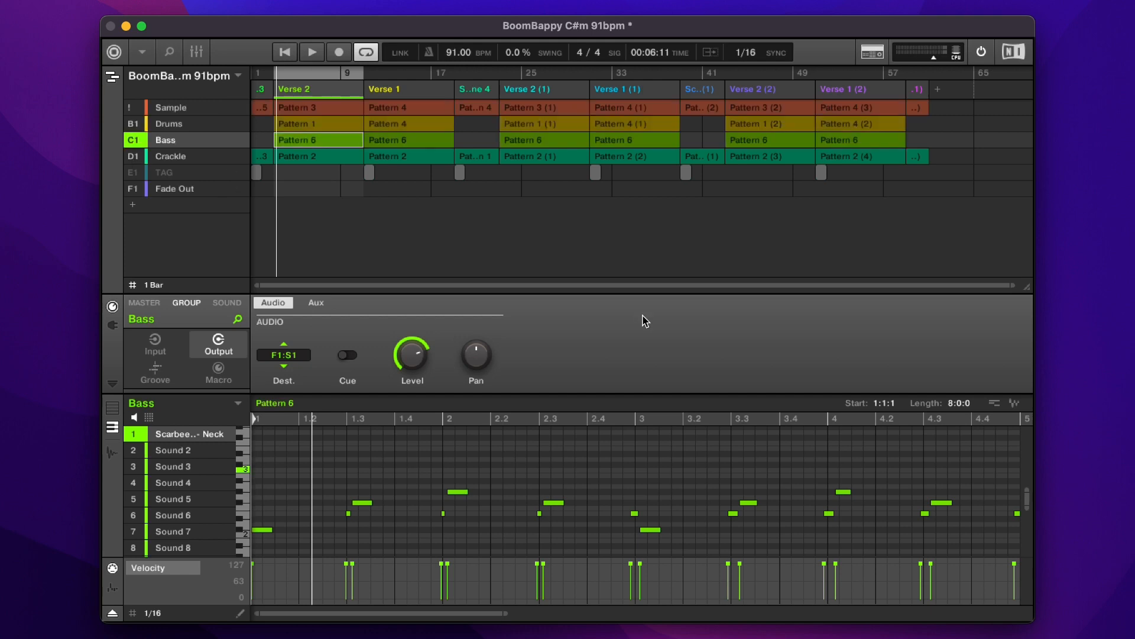
{"action": "mouse_move", "coordinate": [652, 340]}
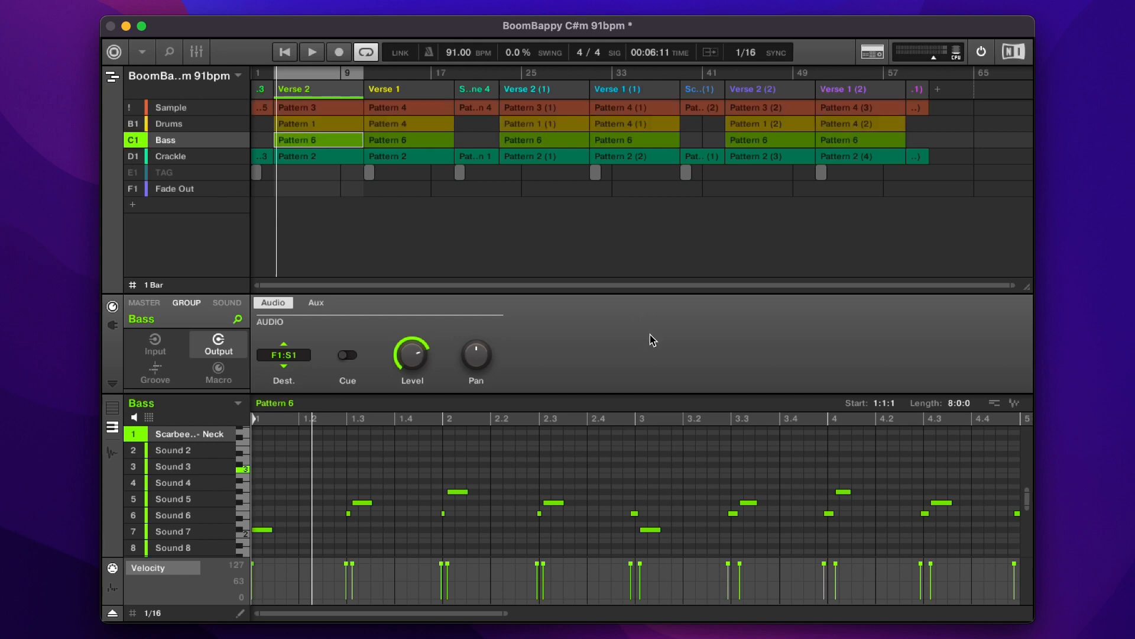
{"action": "mouse_move", "coordinate": [263, 70]}
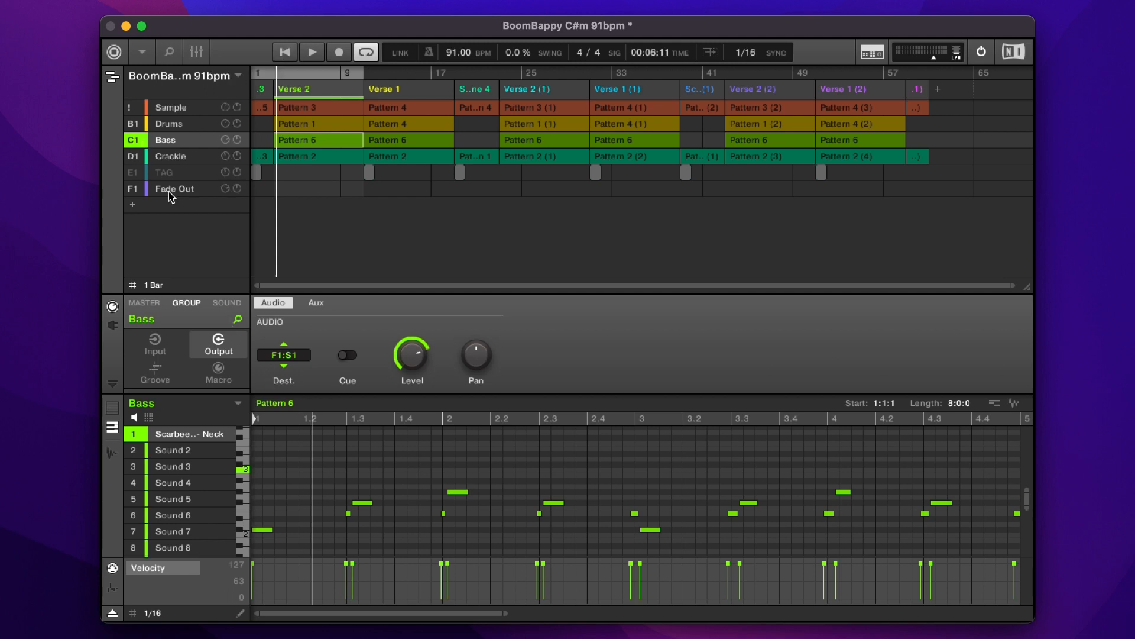
Select the Fade Out group to show its output still routed to master at 0.0 dB
{"action": "left_click", "coordinate": [174, 188]}
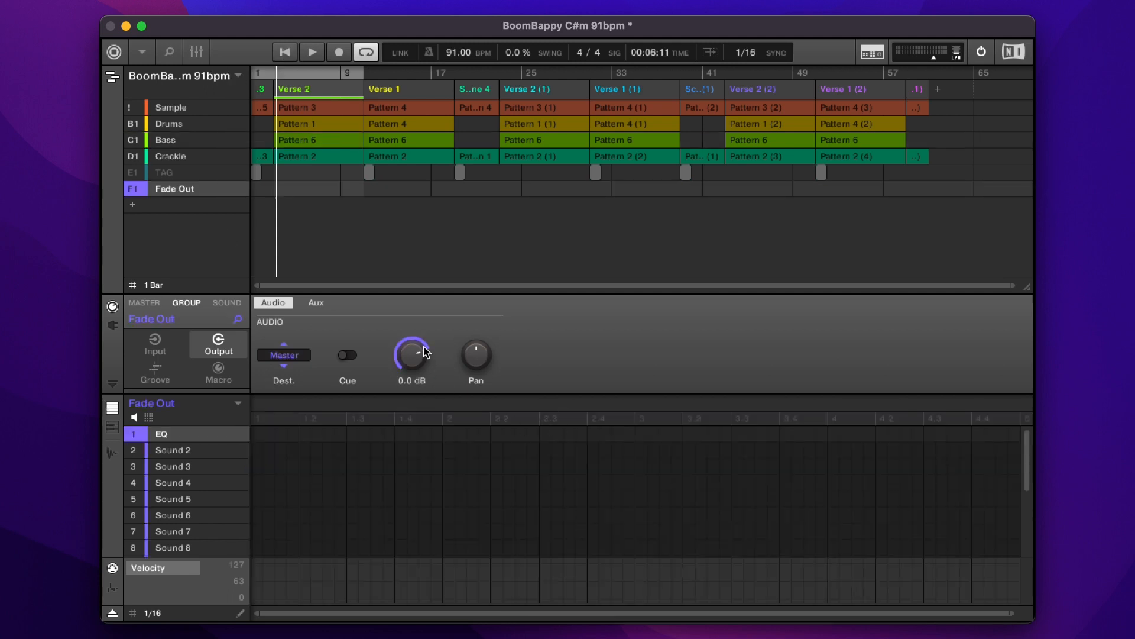